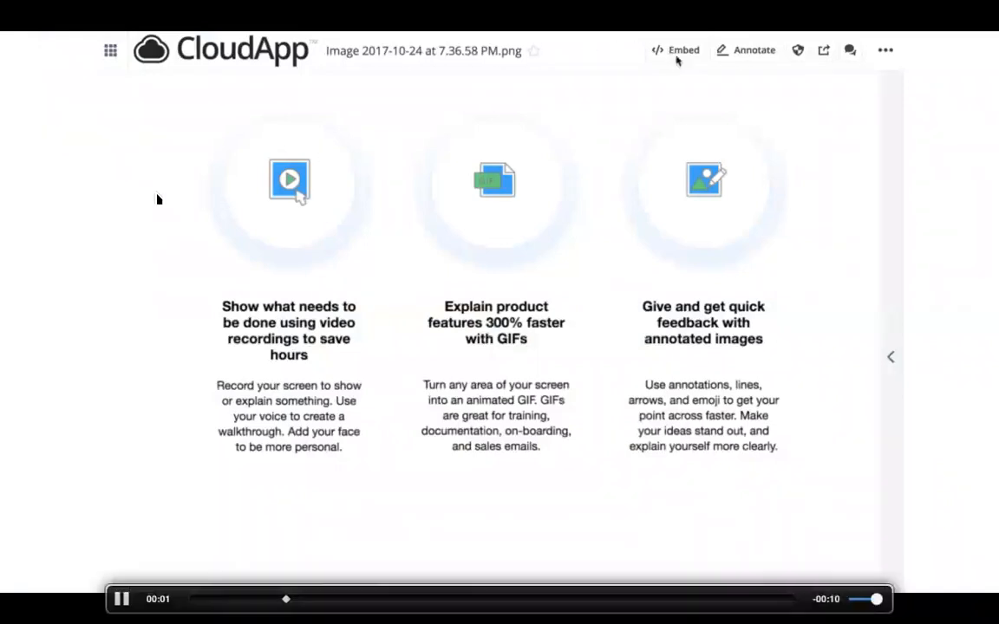
# - Show the image's embed code as Web page, iframe and HTML, ending on iframe
pyautogui.click(681, 49)
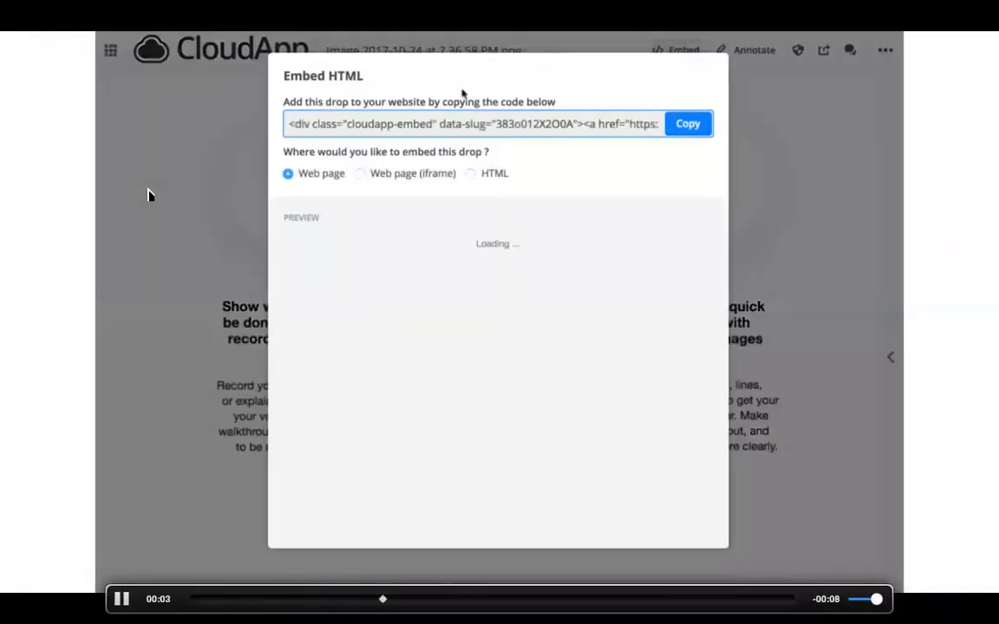
pyautogui.click(360, 173)
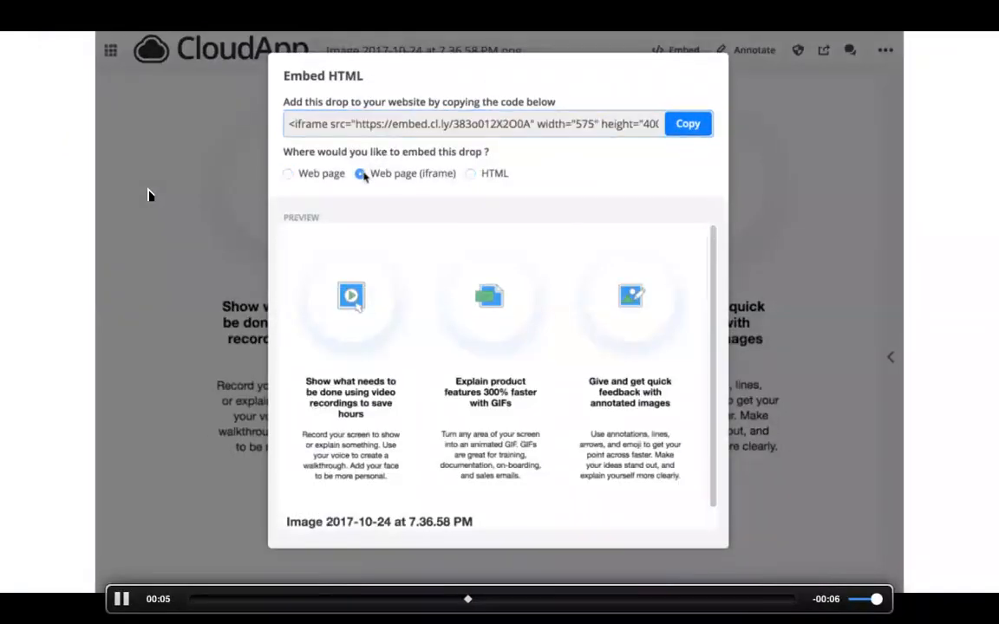
pyautogui.click(470, 173)
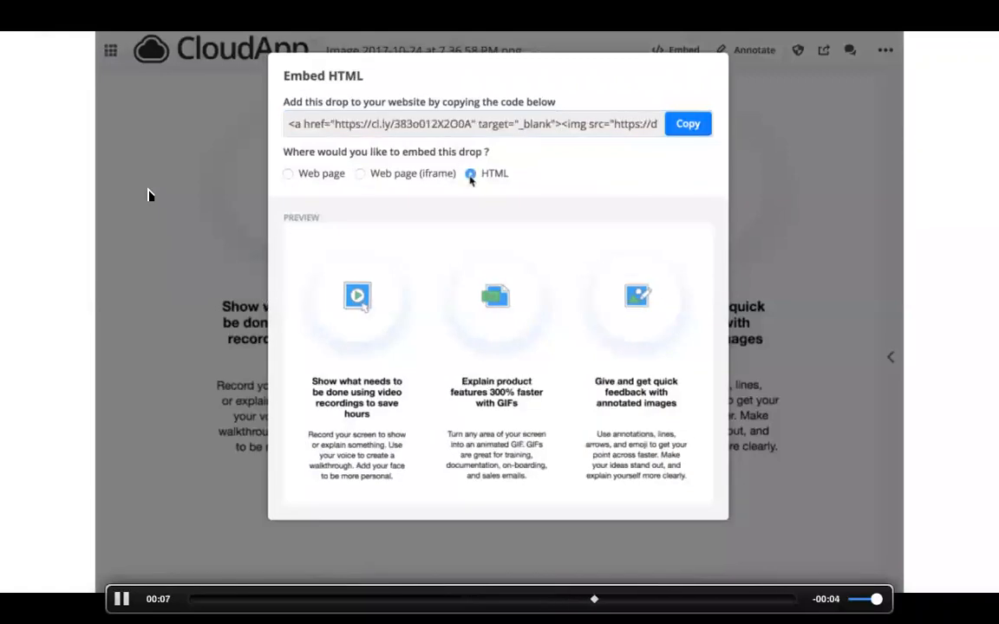
pyautogui.click(688, 123)
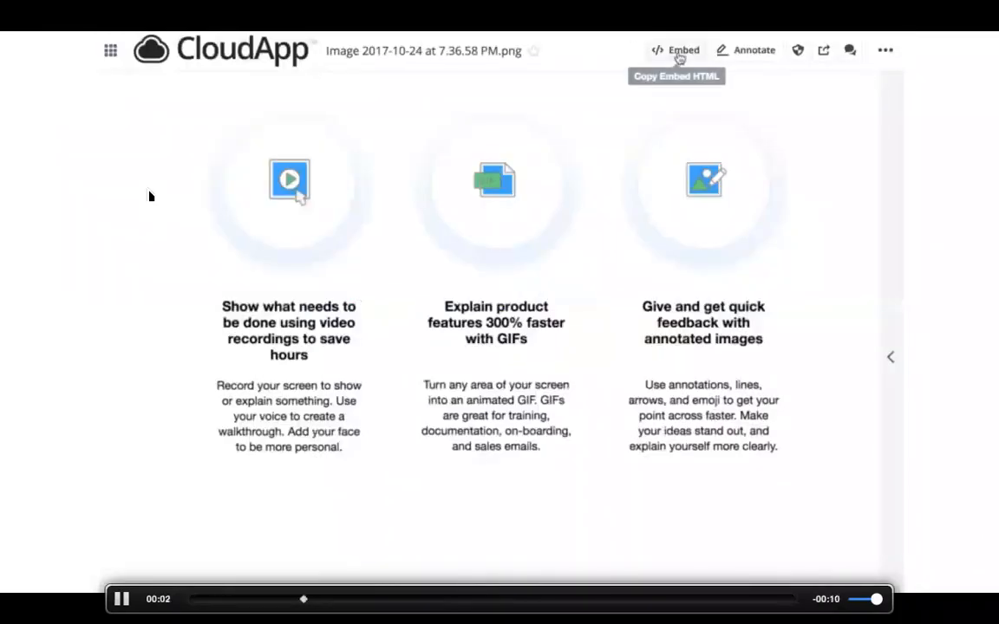
pyautogui.click(679, 50)
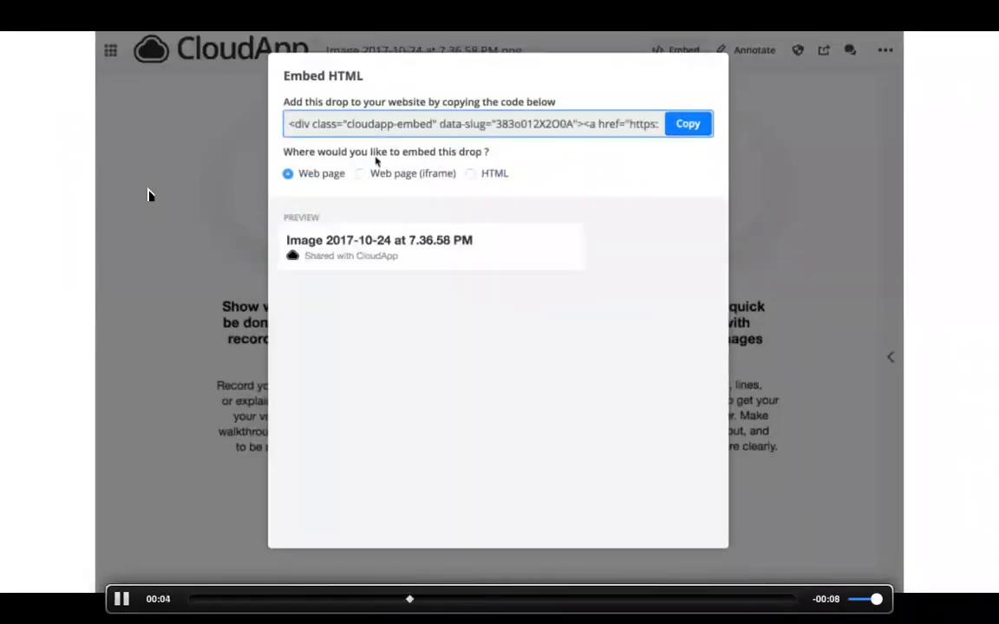
pyautogui.click(360, 174)
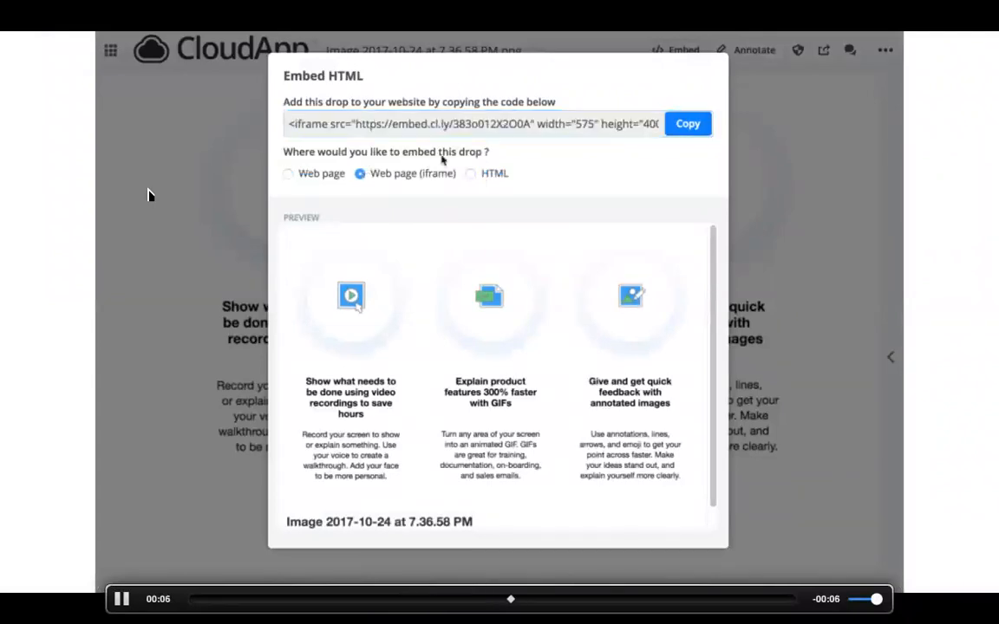
pyautogui.click(464, 174)
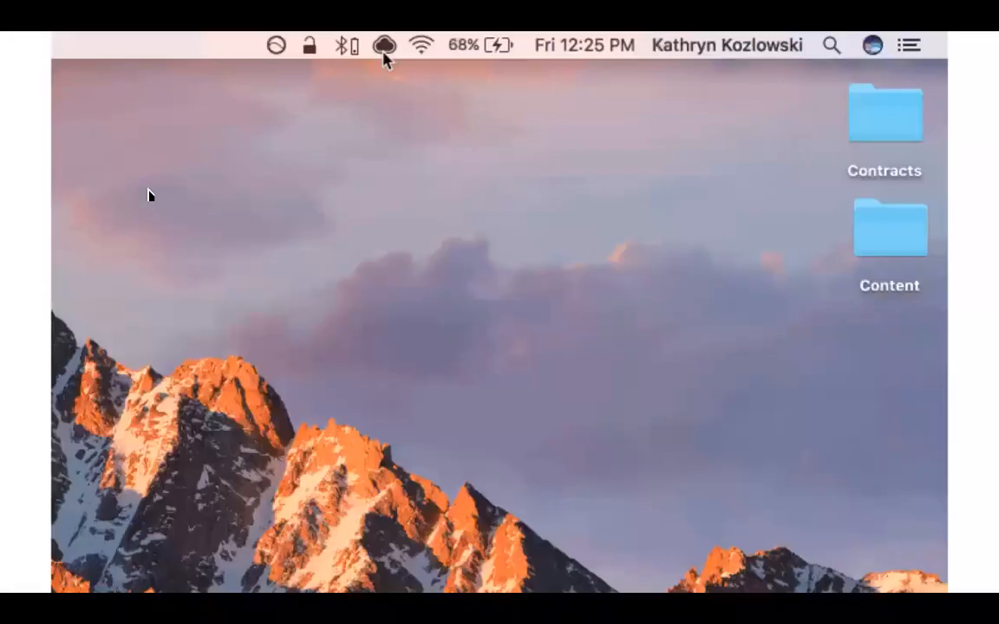
pyautogui.moveTo(161, 200)
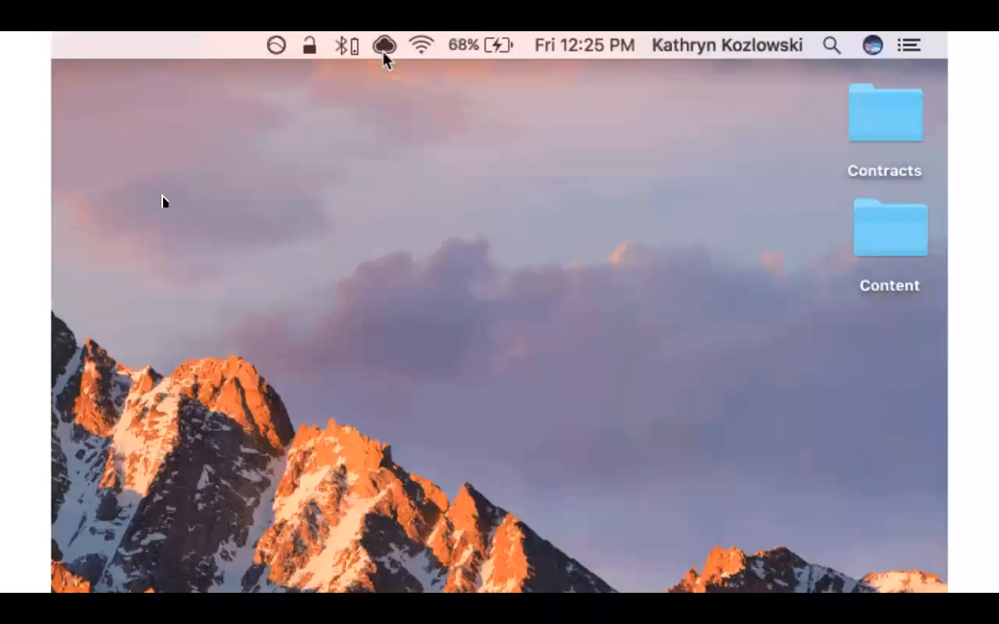
# - Open the recent drops list and the newest recording's More (…) actions
pyautogui.click(385, 45)
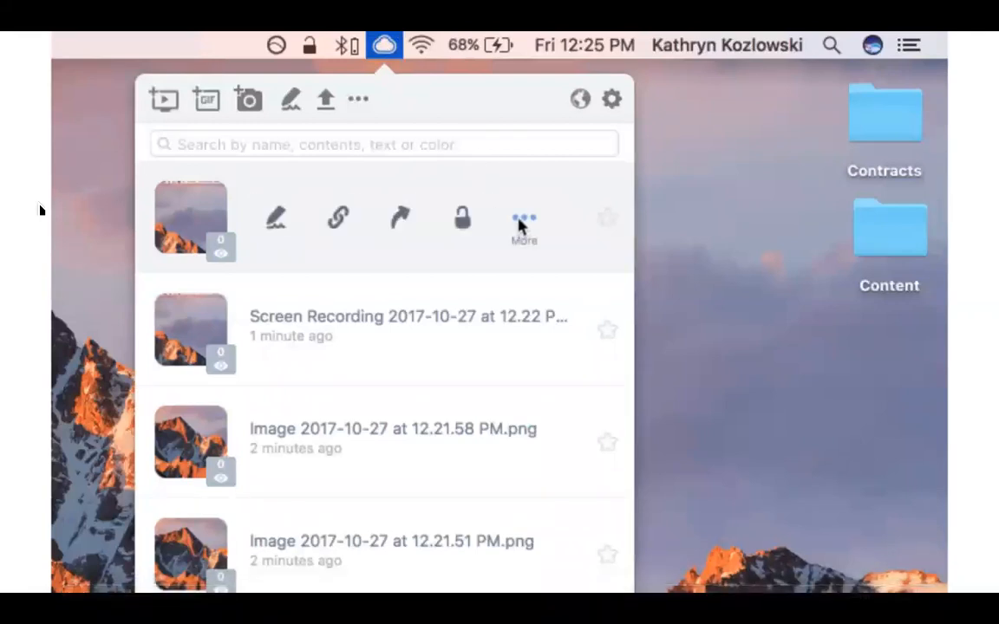
pyautogui.click(523, 218)
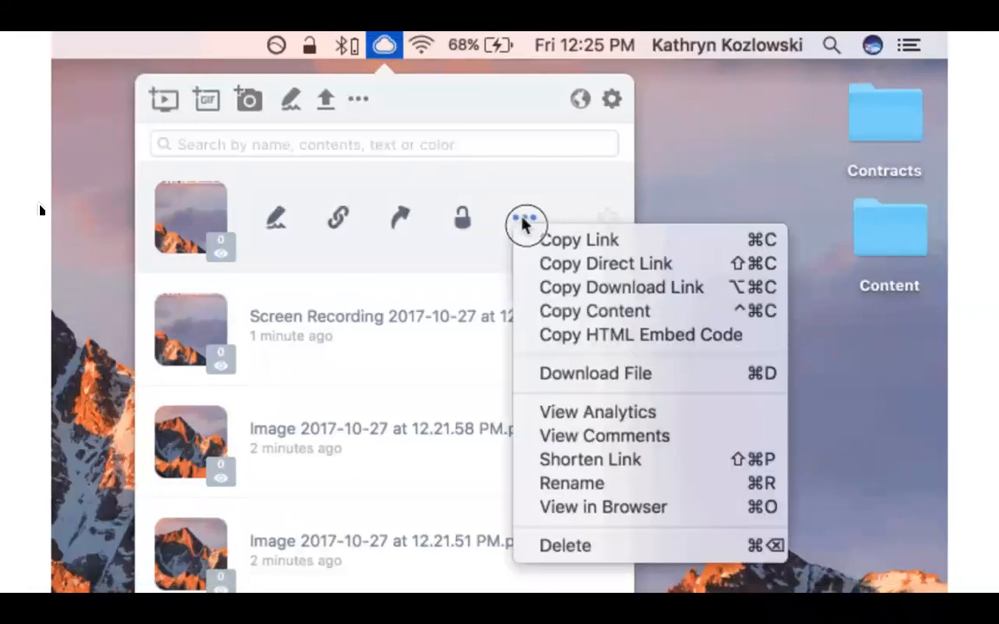
pyautogui.moveTo(580, 343)
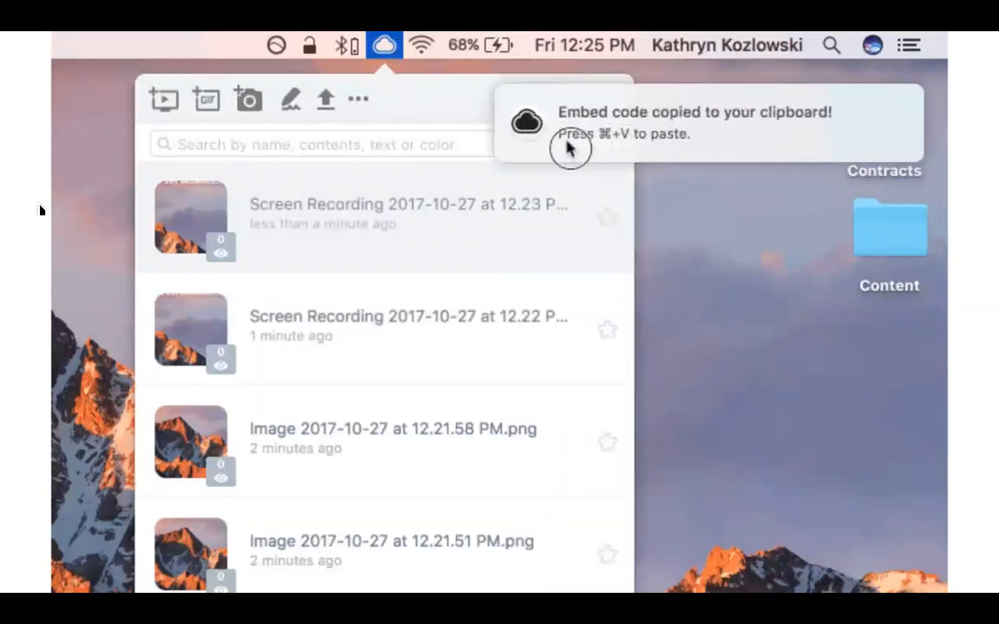
pyautogui.moveTo(743, 156)
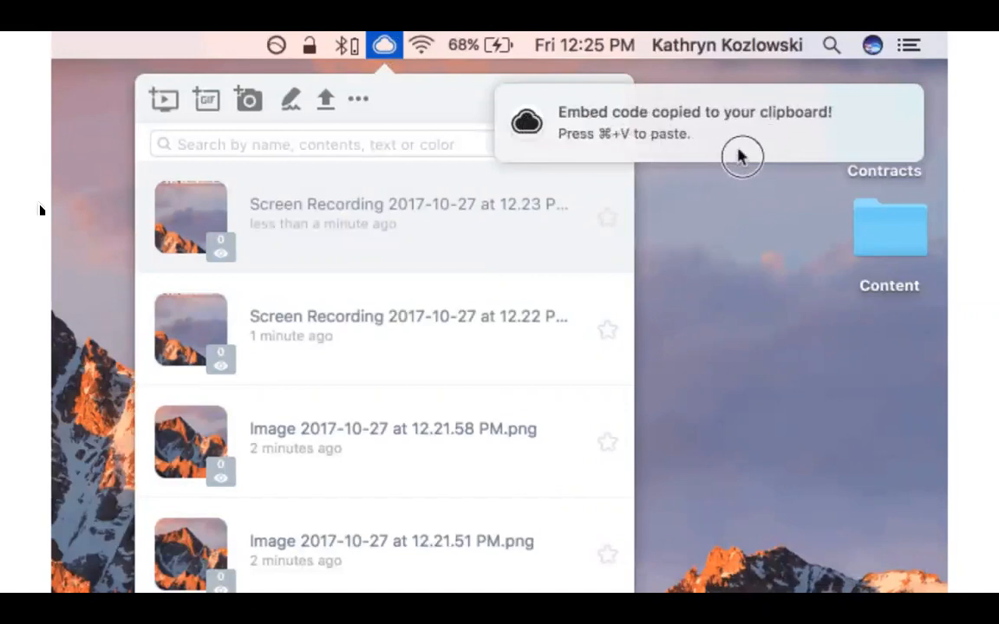
pyautogui.moveTo(574, 161)
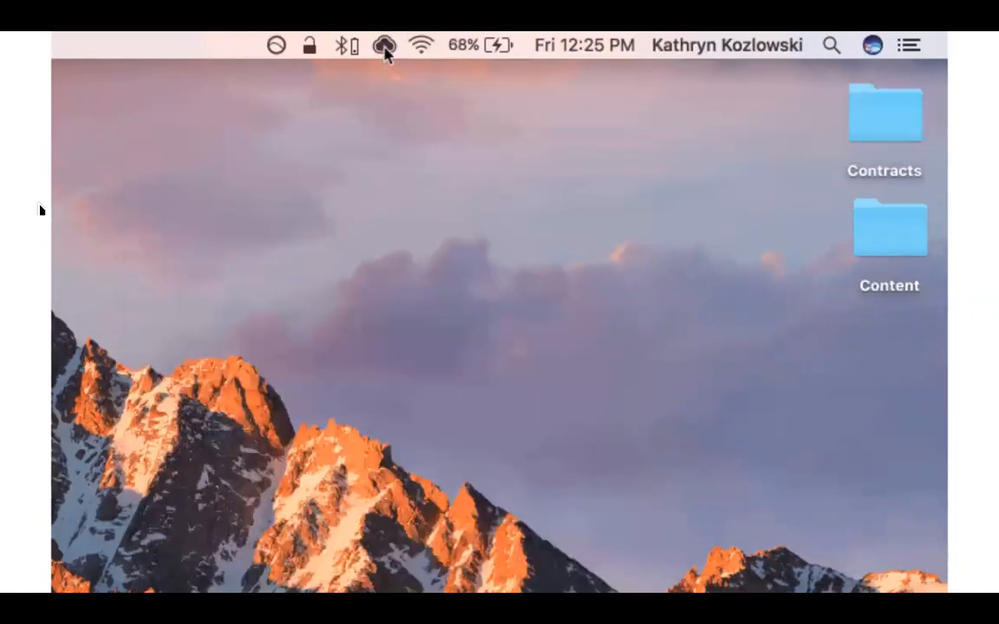
# - Choose Copy HTML Embed Code from the newest recording's More menu, then close the panel
pyautogui.click(383, 45)
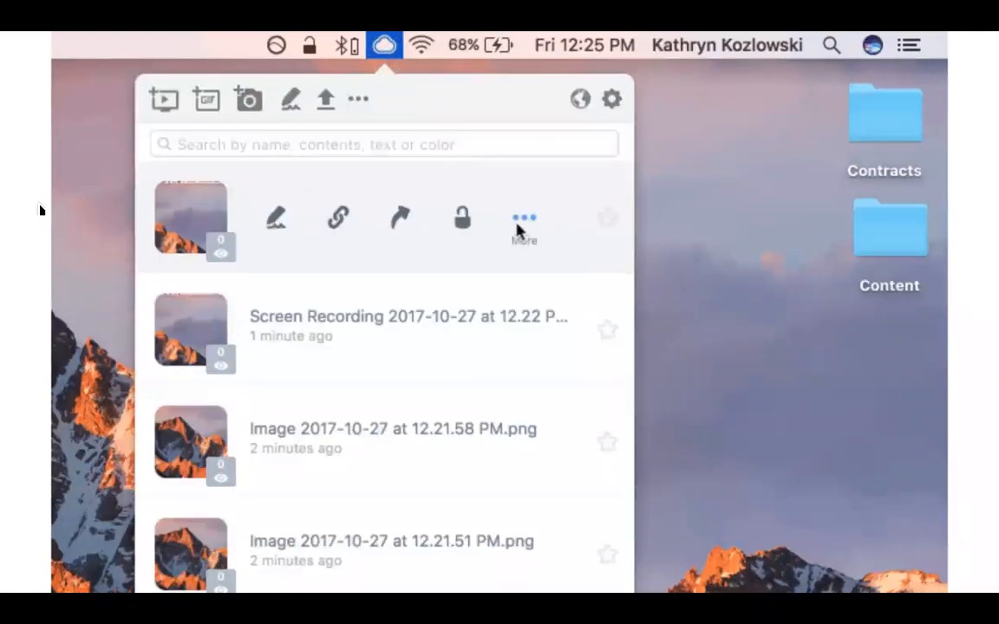
pyautogui.click(523, 217)
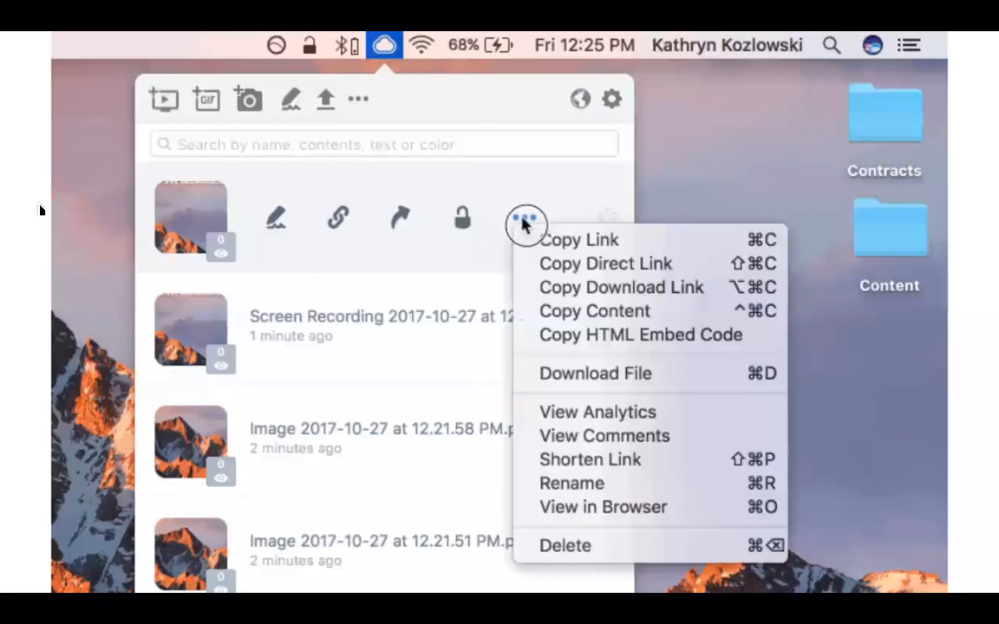
pyautogui.moveTo(577, 335)
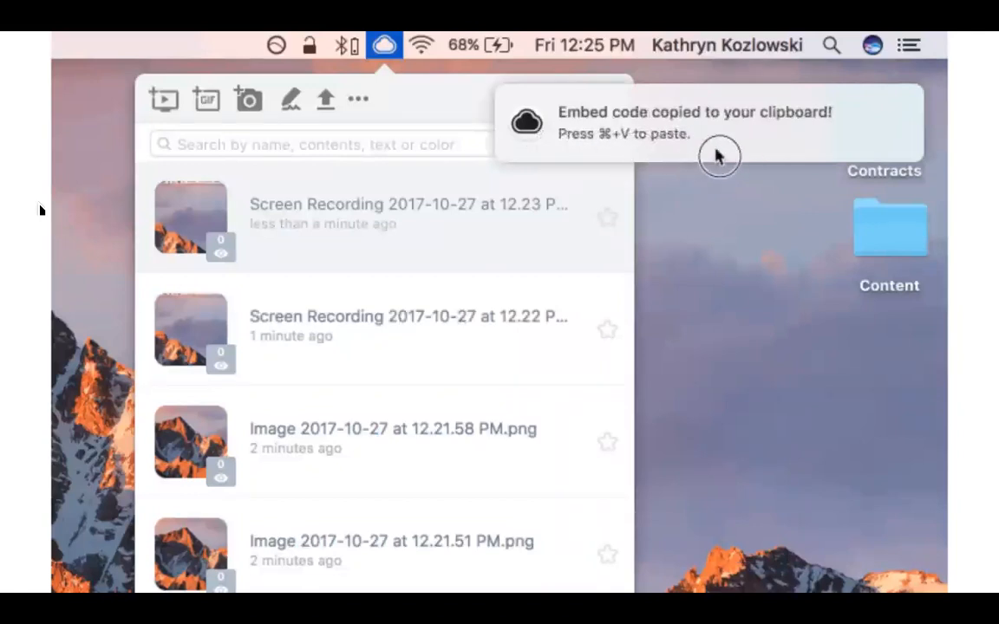
pyautogui.moveTo(574, 160)
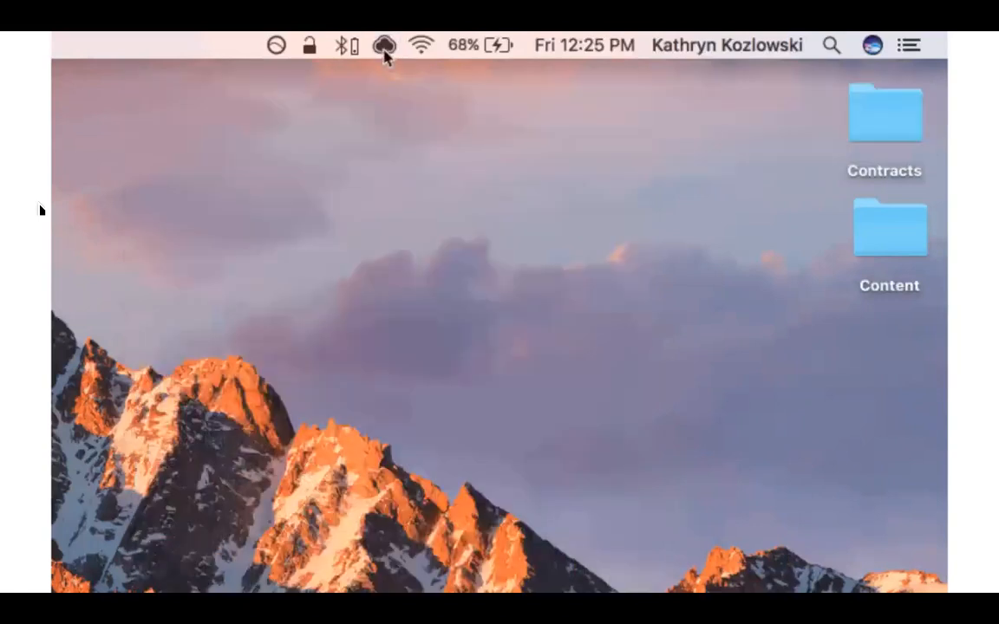
pyautogui.click(385, 43)
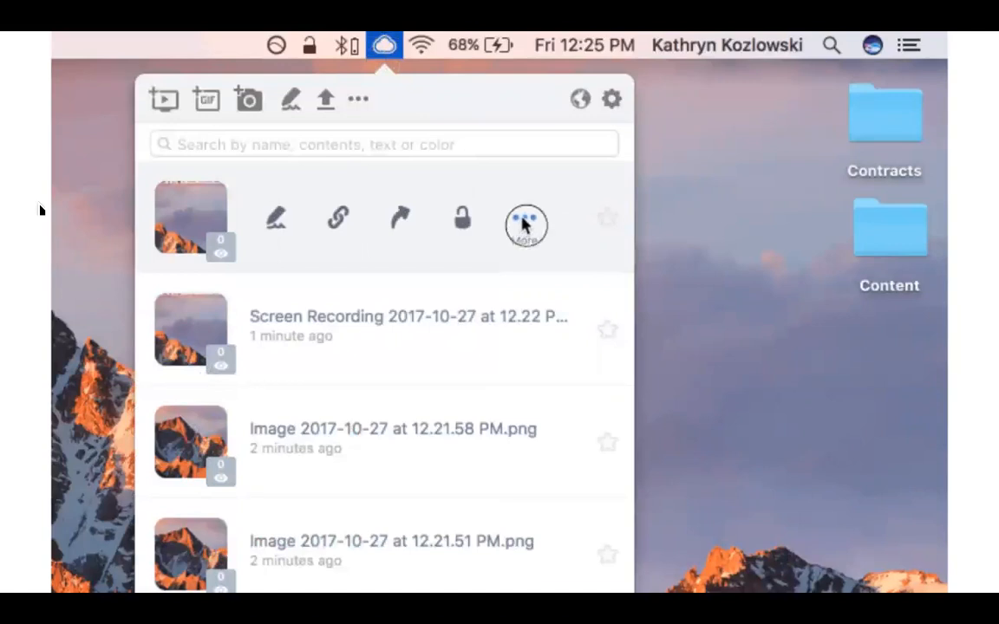
pyautogui.click(523, 223)
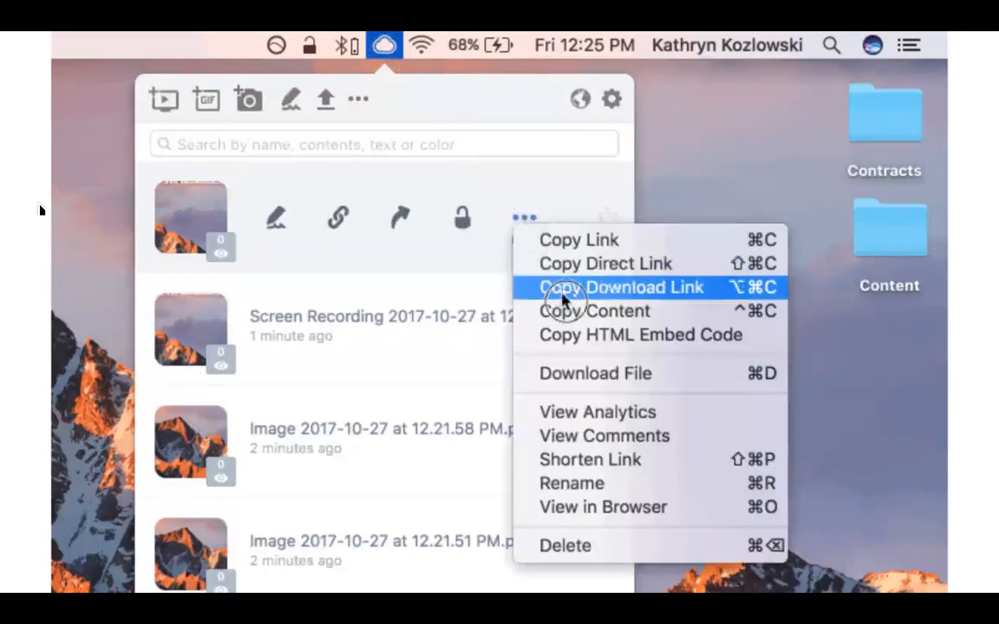
pyautogui.moveTo(581, 344)
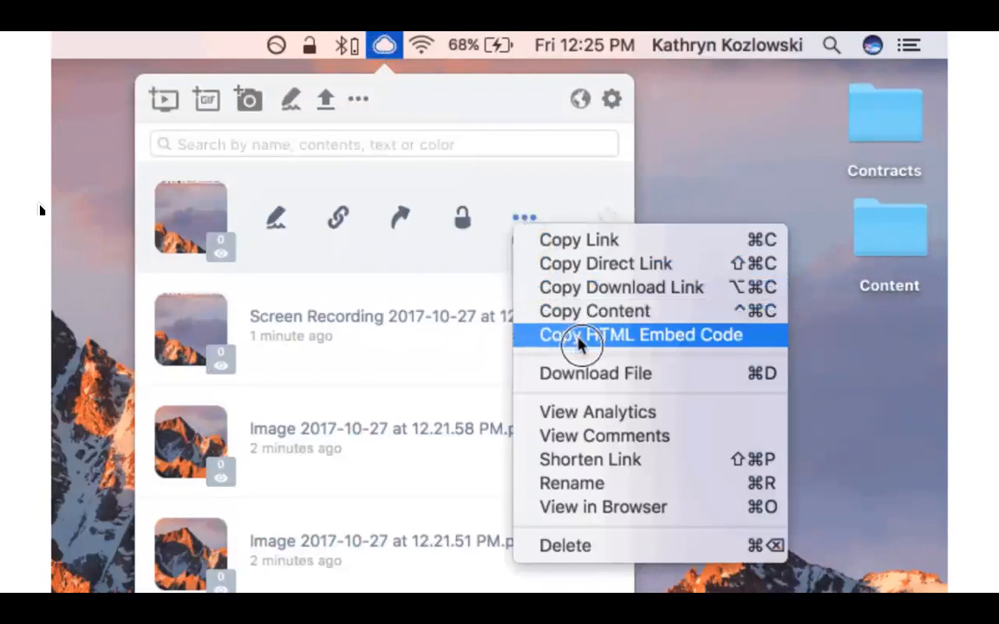
pyautogui.click(640, 335)
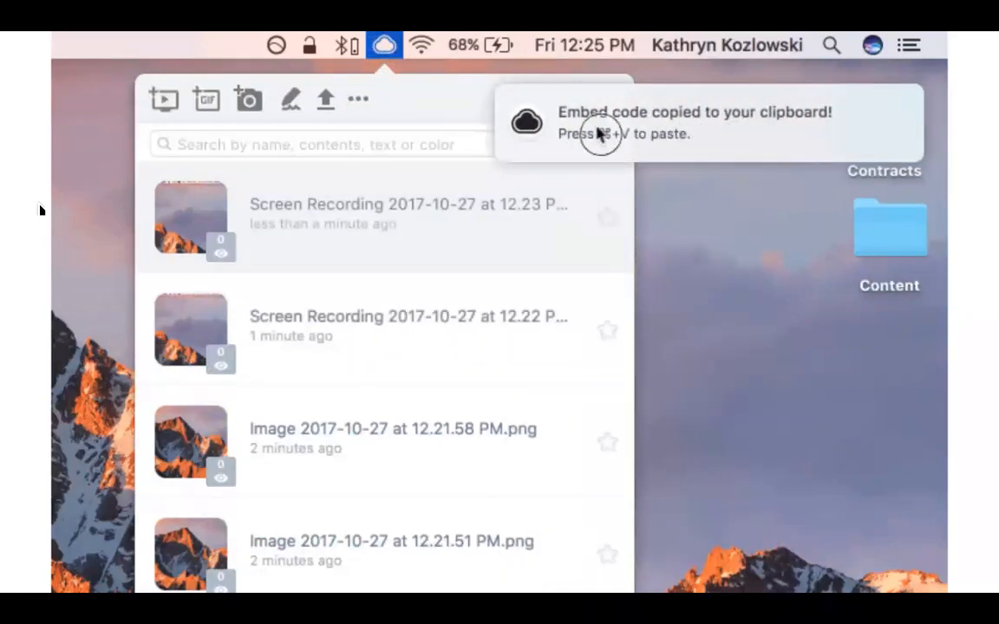
pyautogui.moveTo(764, 149)
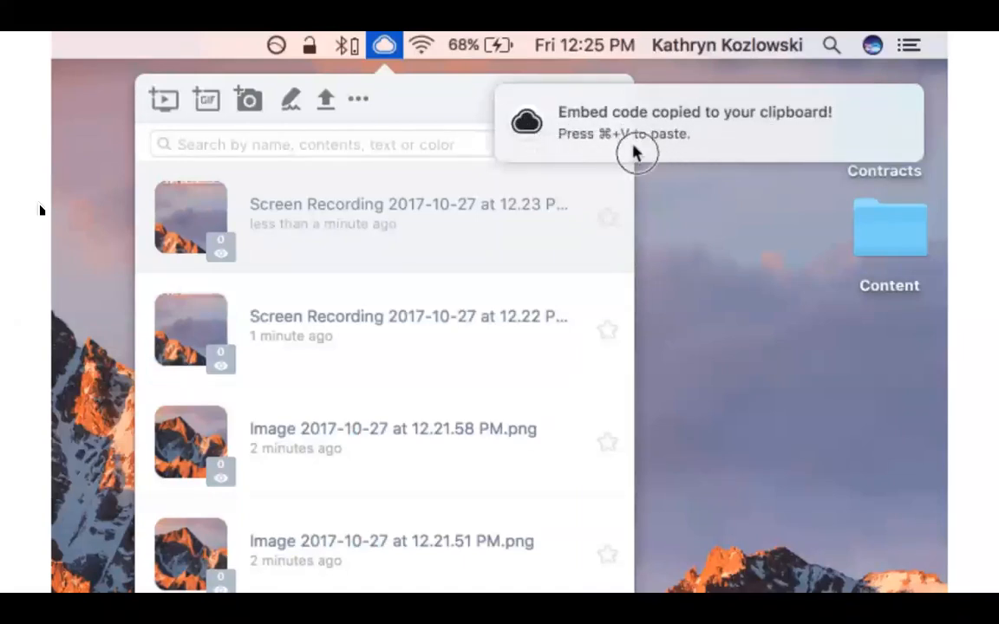
pyautogui.moveTo(584, 160)
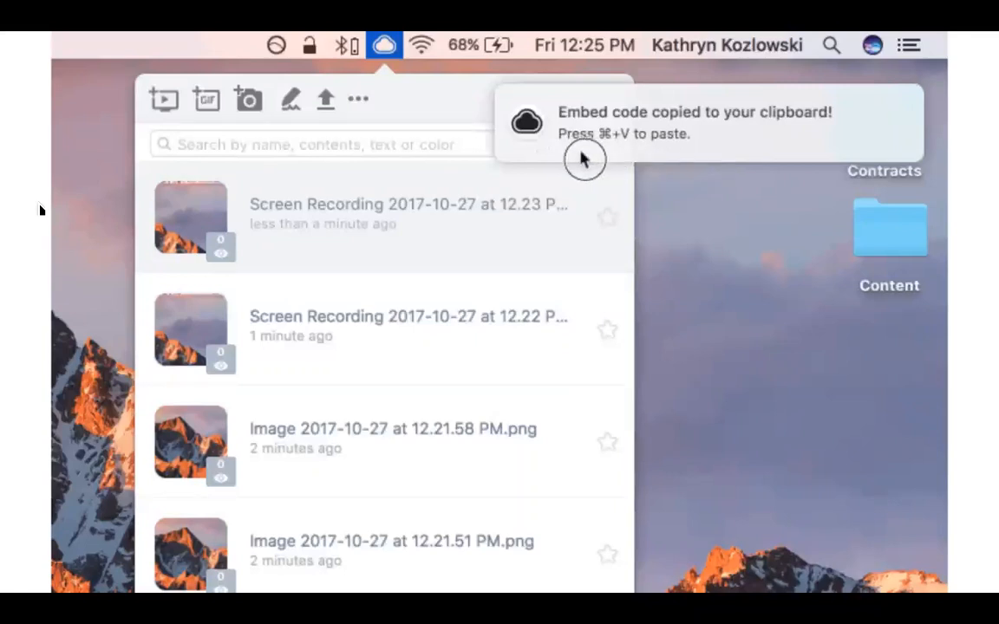
pyautogui.click(384, 42)
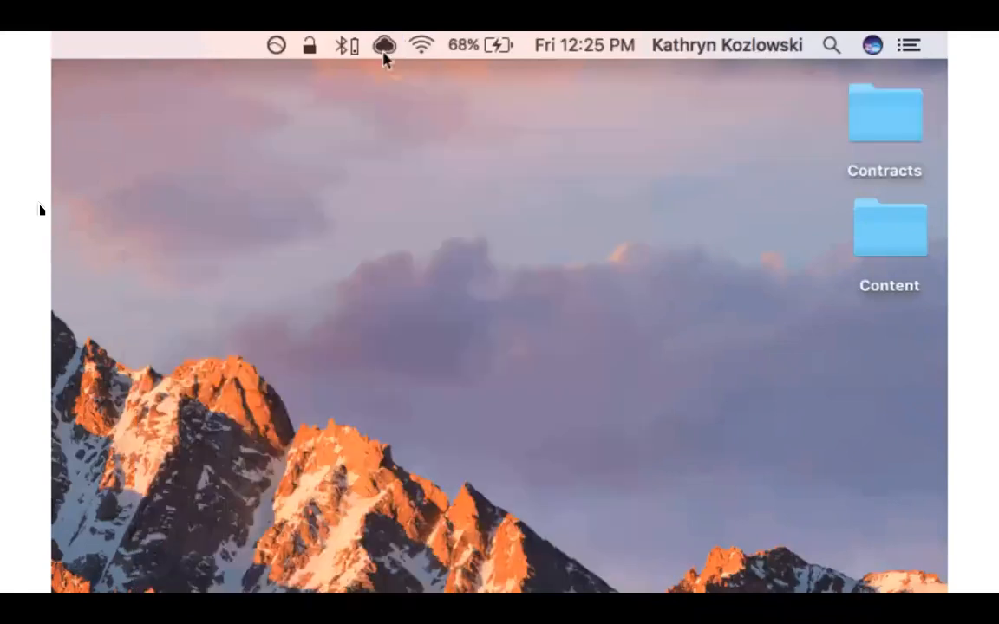
pyautogui.click(386, 42)
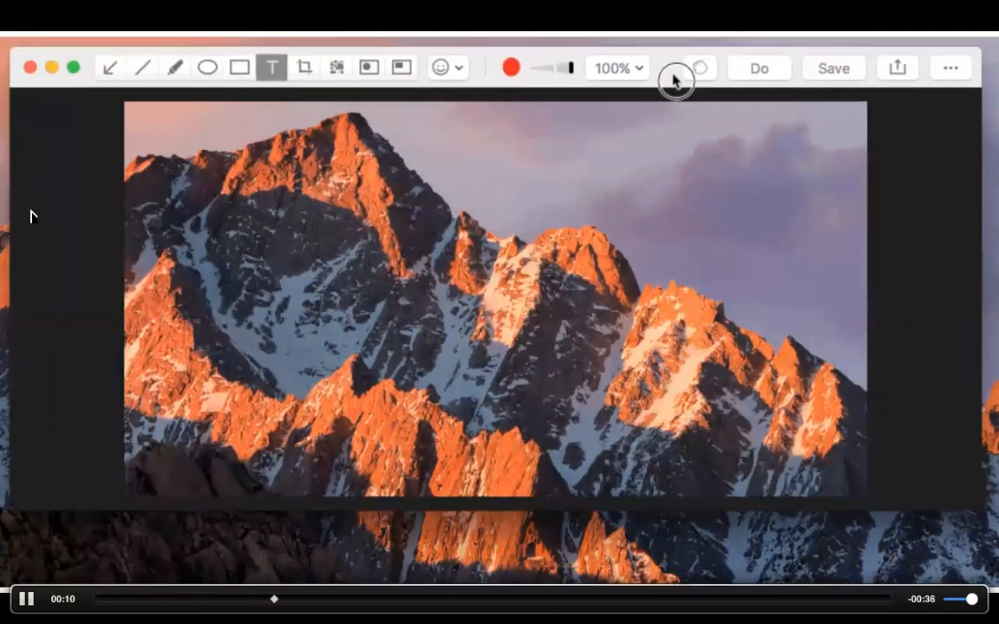
# - Label the mountains 'this is so cool!' and pick the sunglasses emoji
pyautogui.click(271, 67)
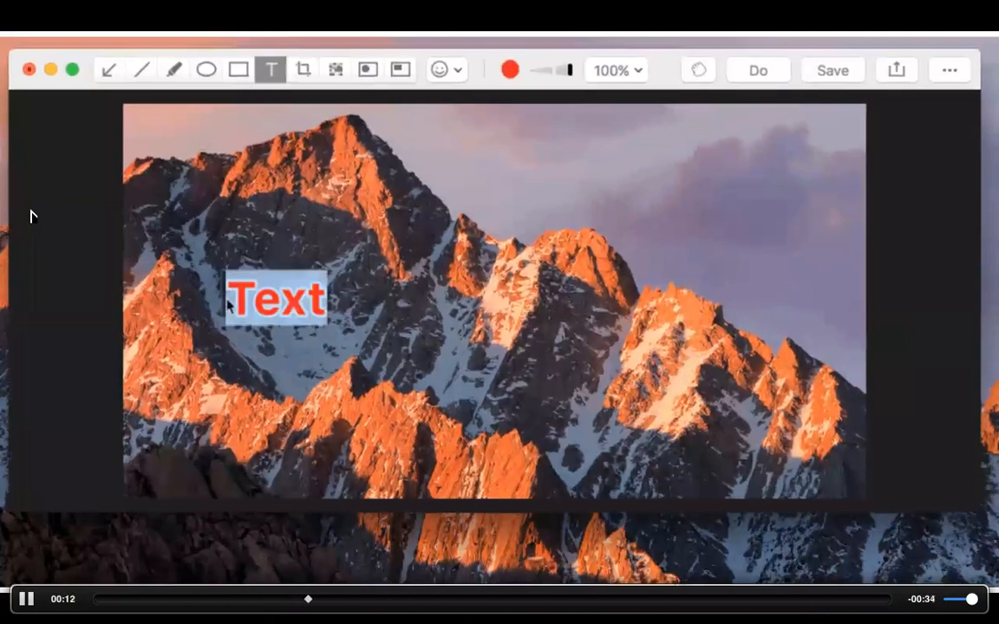
pyautogui.write('this is so cool!')
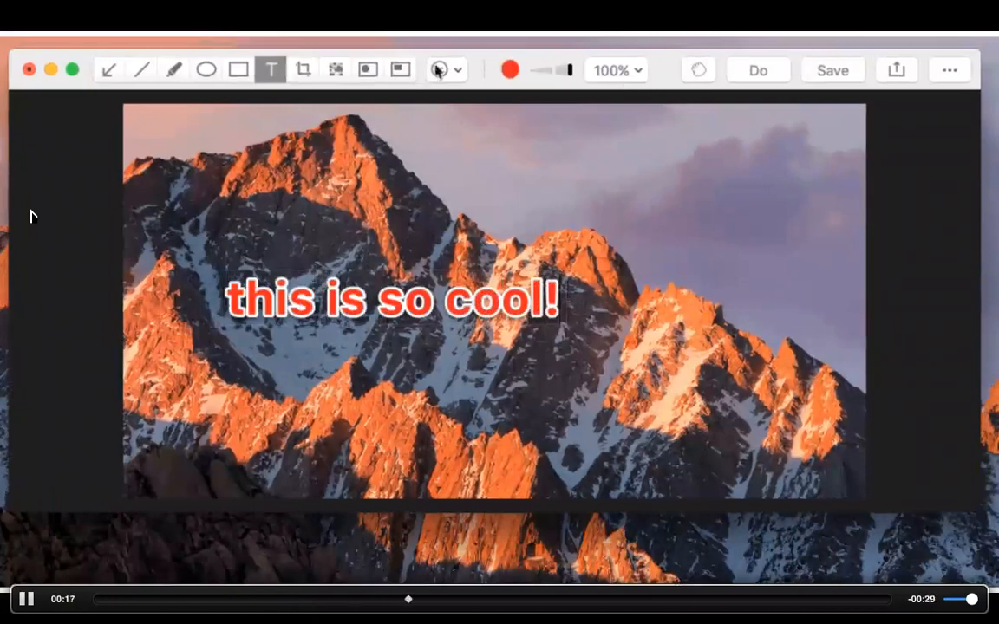
pyautogui.click(442, 69)
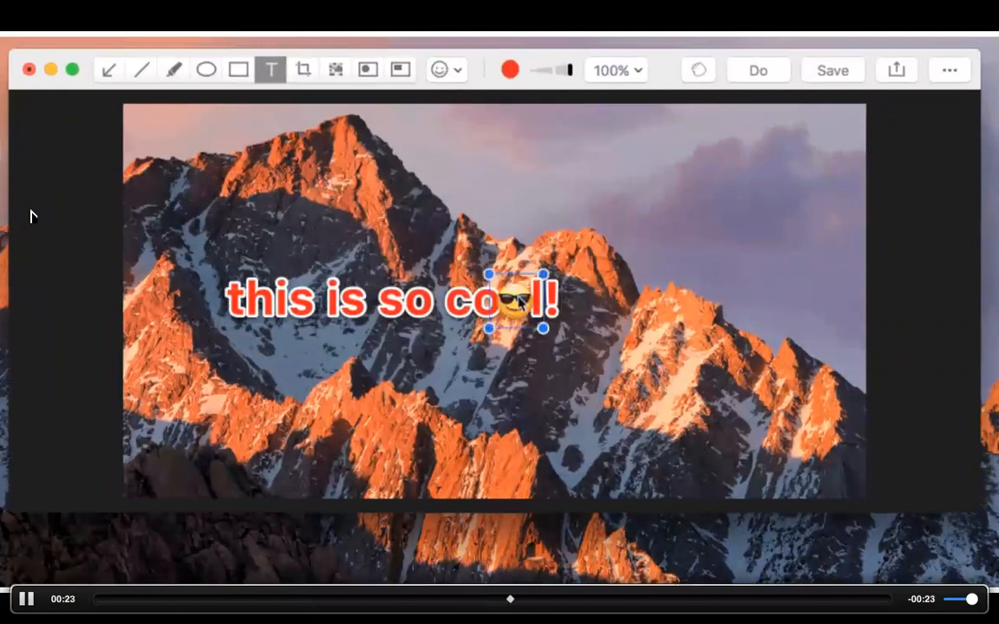
# - Enlarge the sunglasses emoji and drag the annotated image into another app
pyautogui.moveTo(516, 299); pyautogui.dragTo(761, 221)
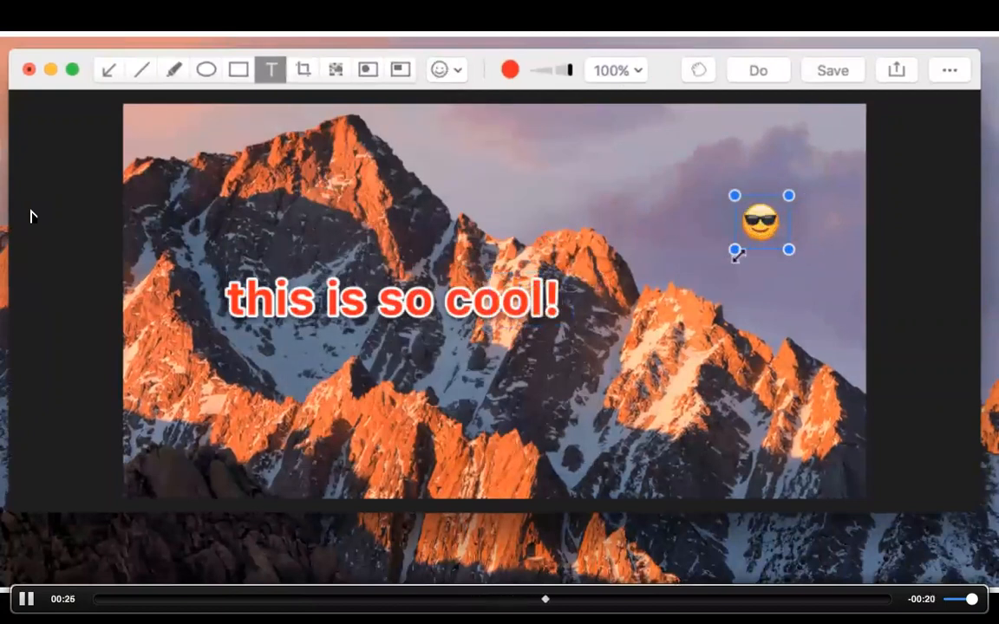
pyautogui.moveTo(736, 251); pyautogui.dragTo(640, 344)
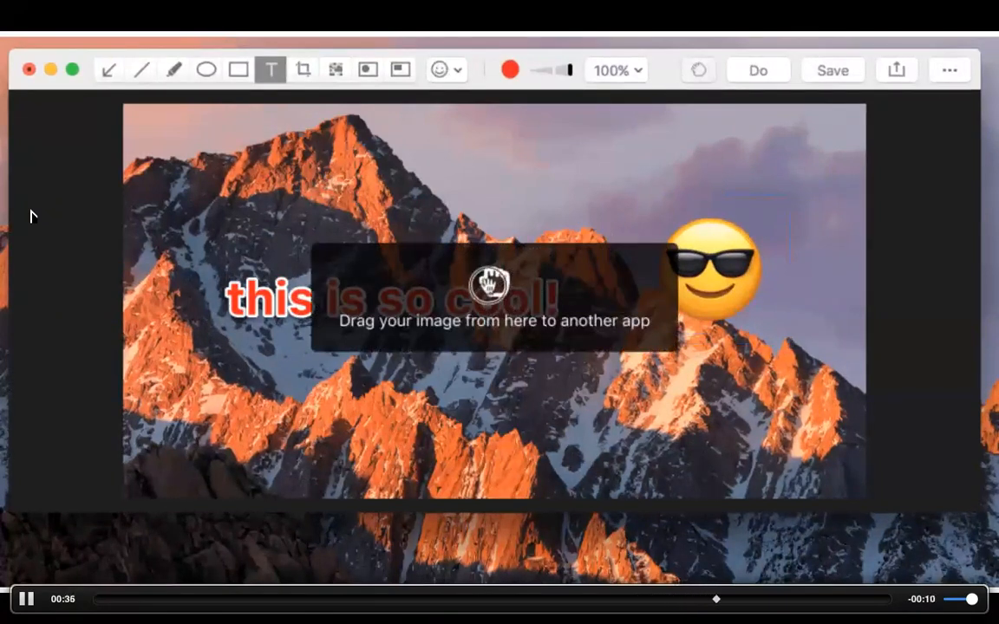
pyautogui.moveTo(495, 294); pyautogui.dragTo(433, 538)
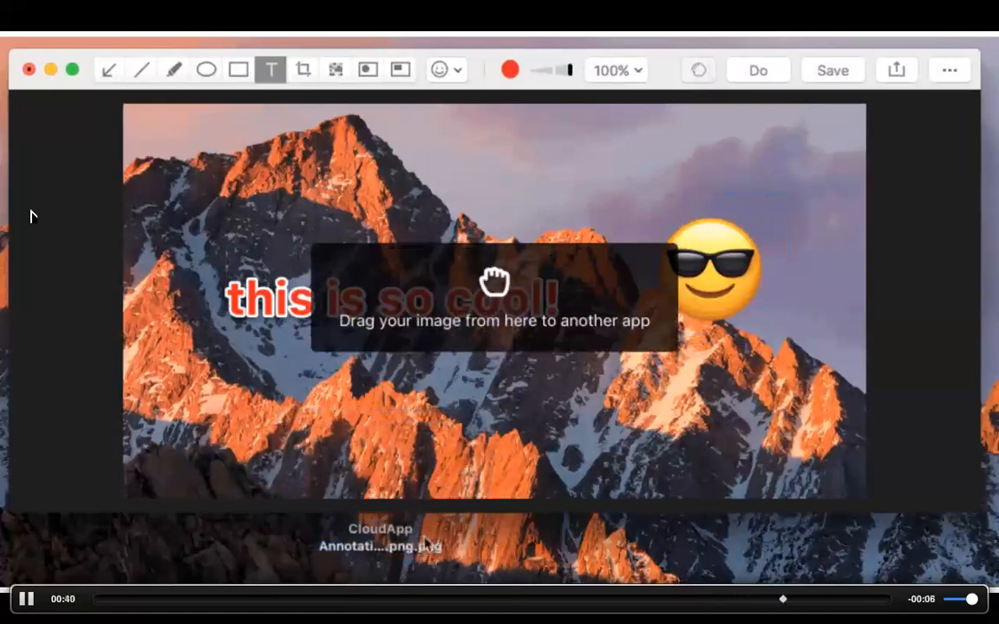
pyautogui.moveTo(581, 300)
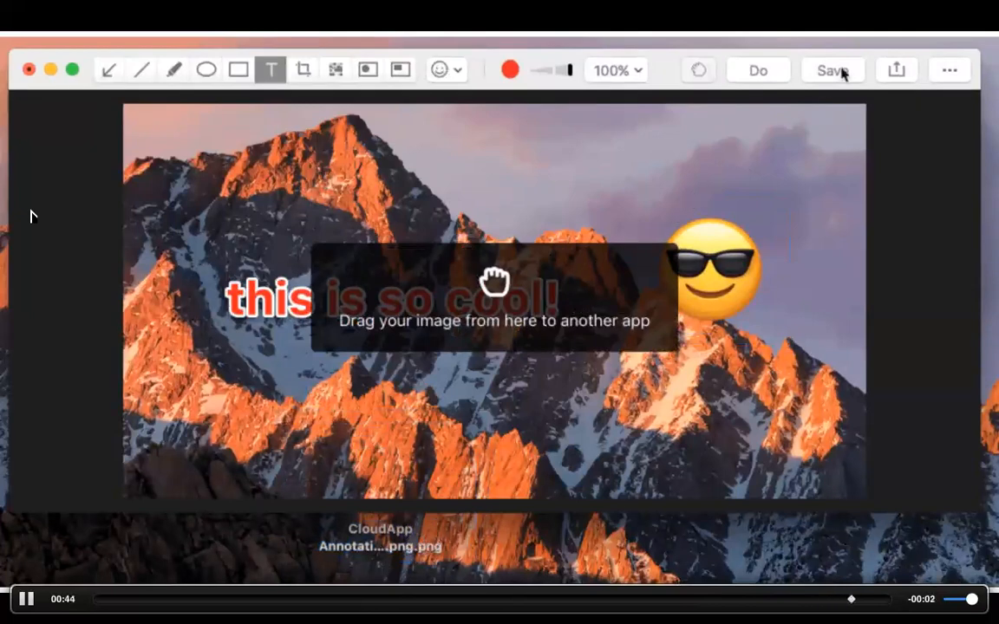
pyautogui.click(832, 69)
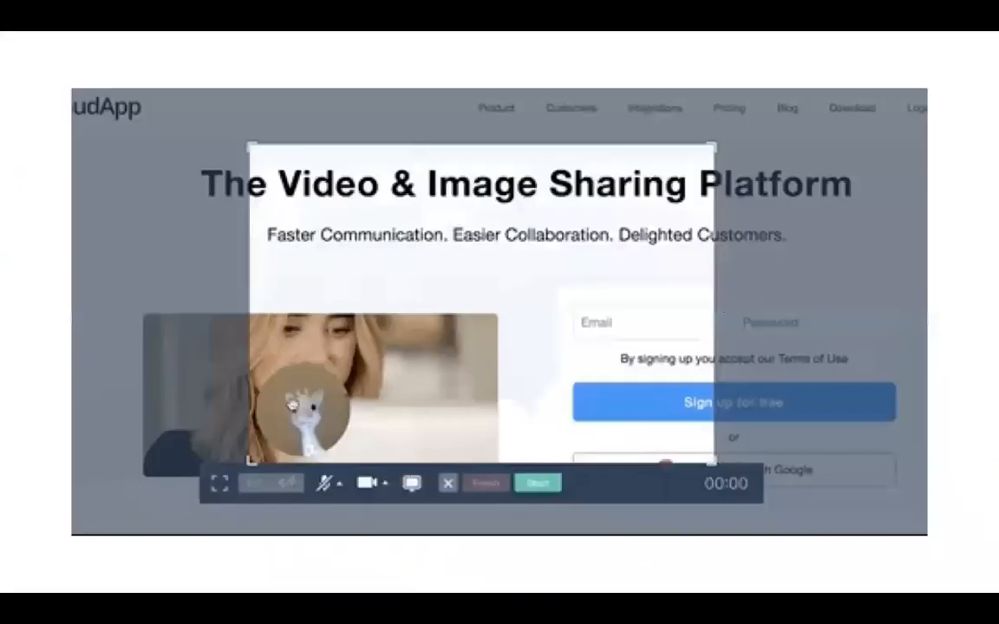
pyautogui.moveTo(106, 260)
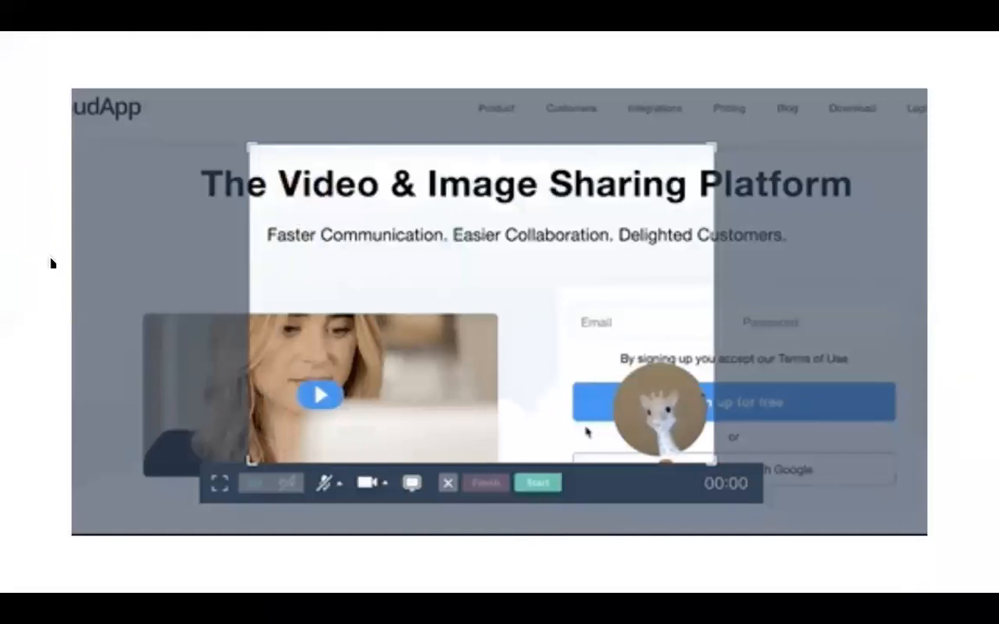
# - Drag the webcam bubble to the bottom right of the capture area, timer still 00:00
pyautogui.click(536, 483)
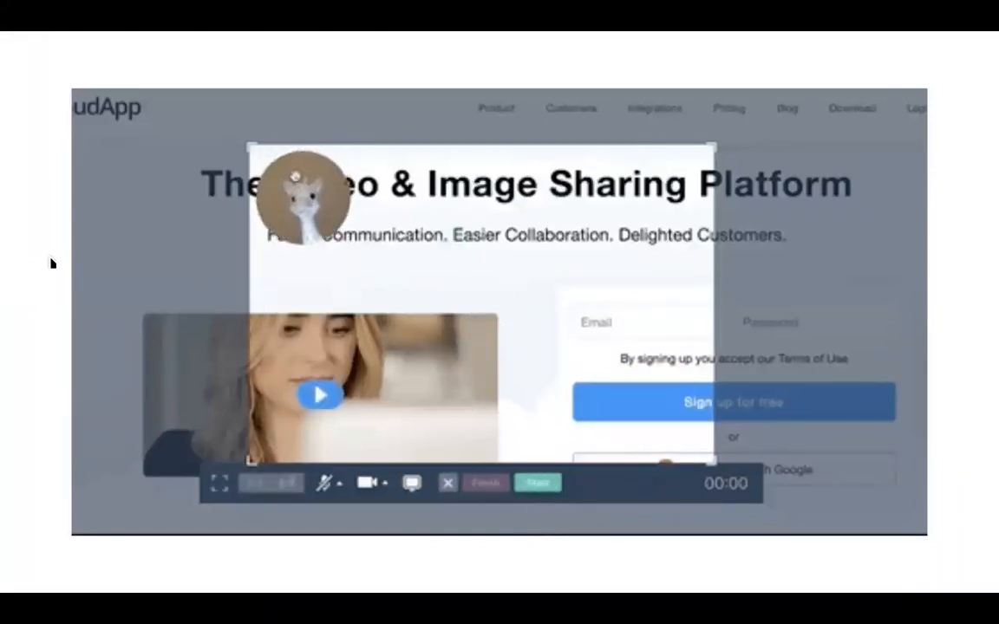
pyautogui.moveTo(303, 196); pyautogui.dragTo(303, 407)
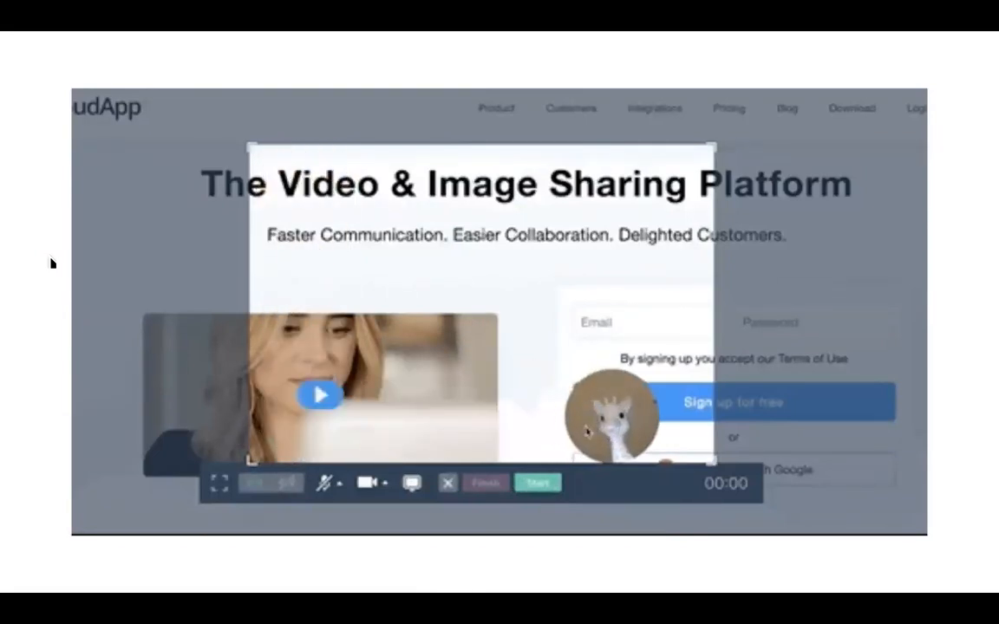
pyautogui.click(536, 482)
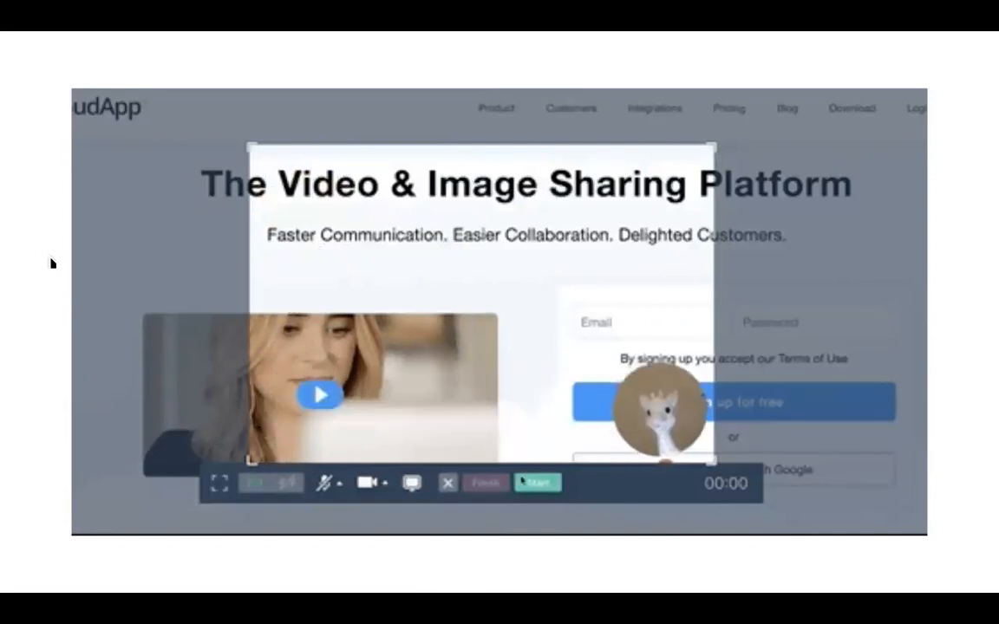
pyautogui.click(536, 483)
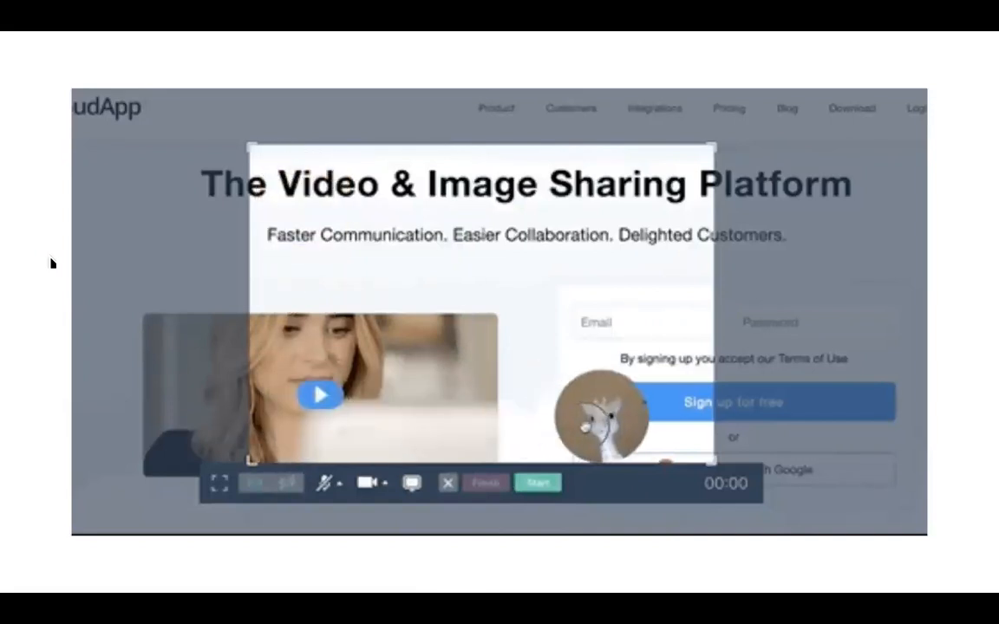
pyautogui.click(536, 482)
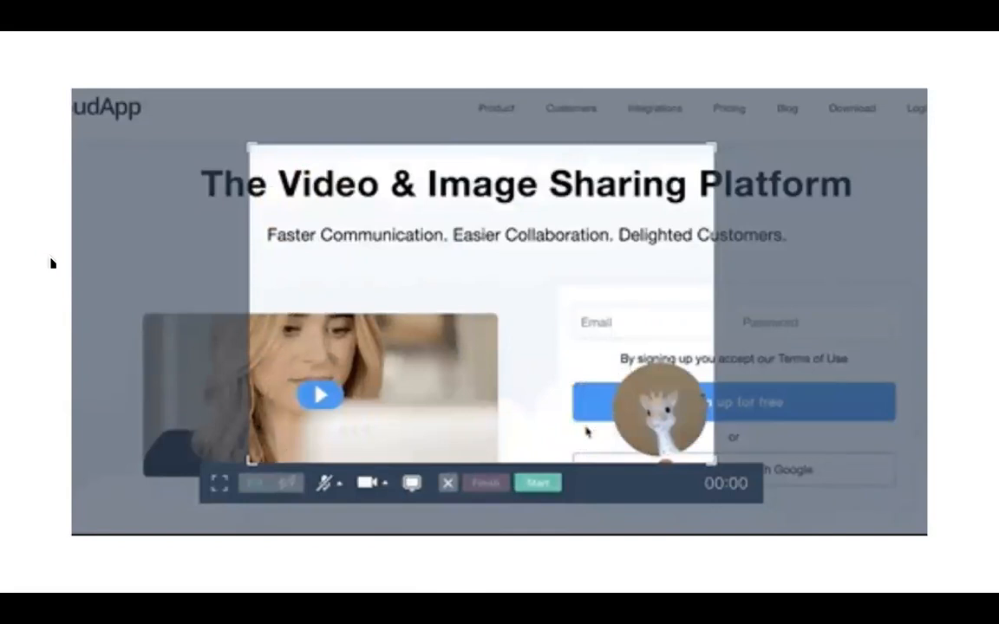
pyautogui.click(536, 483)
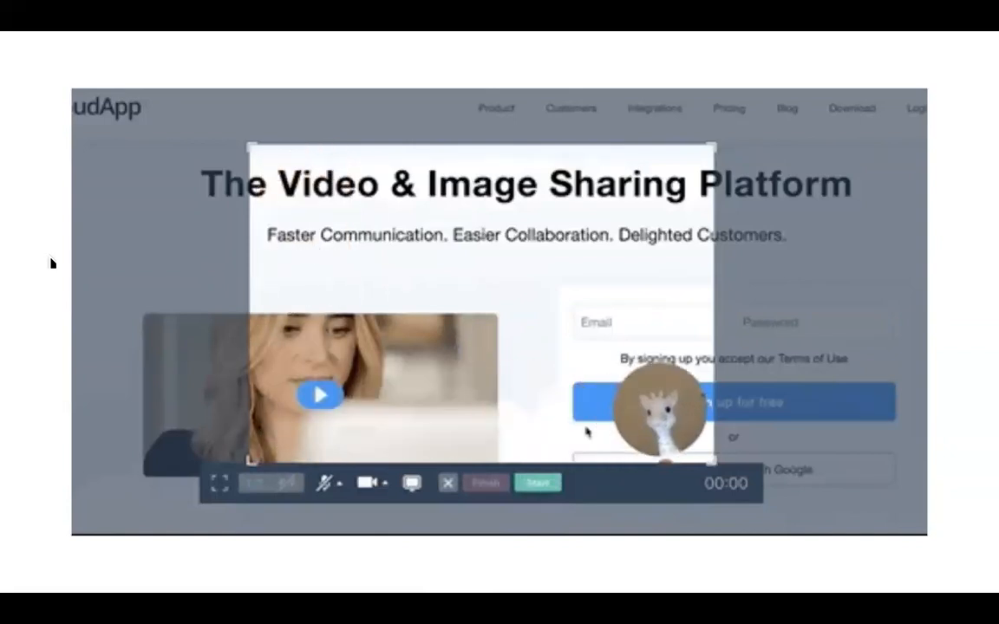
pyautogui.click(536, 482)
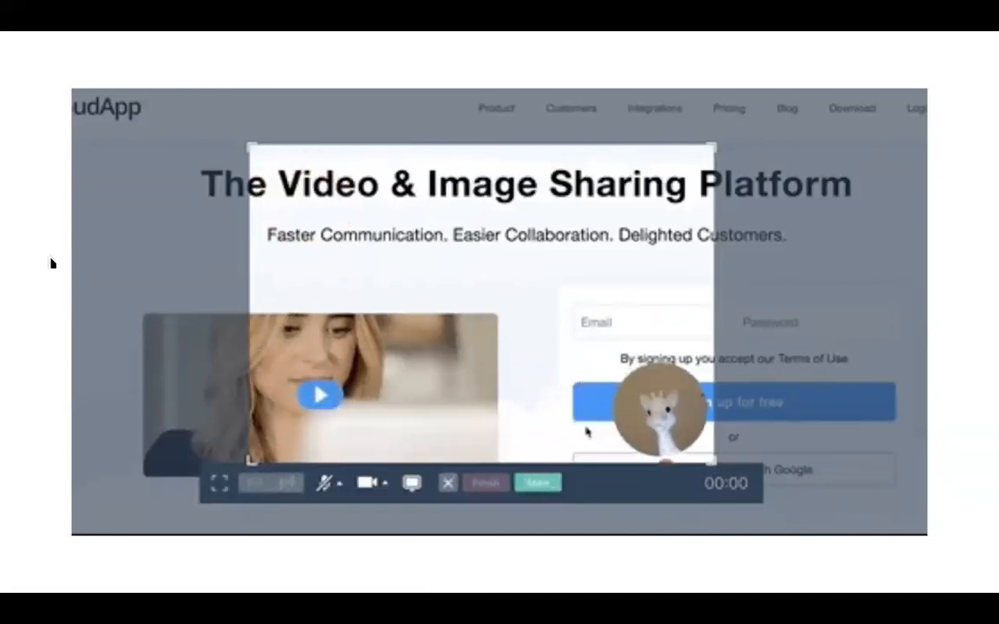
pyautogui.click(536, 482)
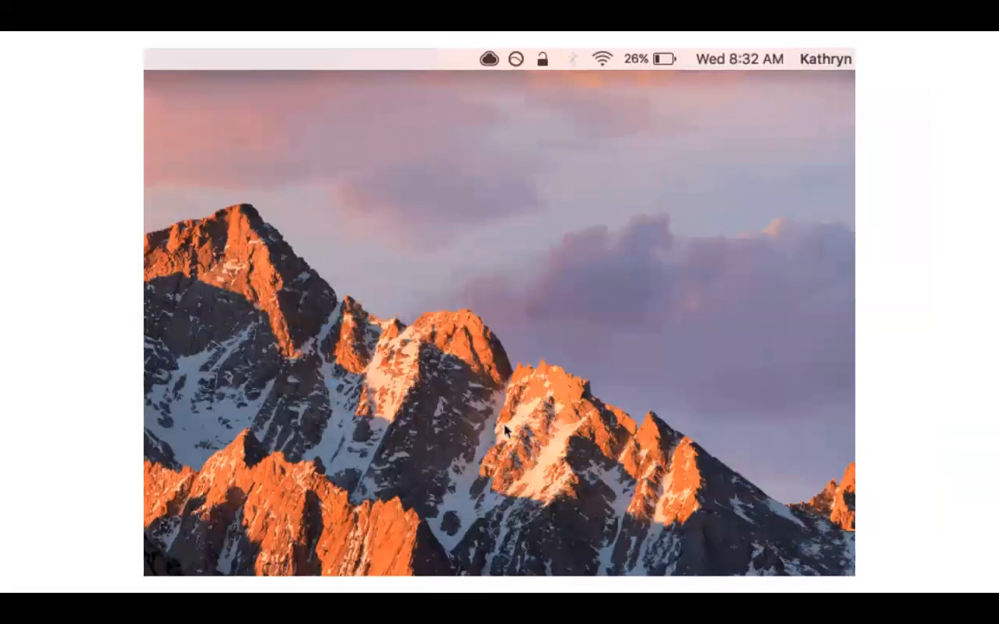
# - Open the CloudApp menu-bar panel showing the four recent screenshot uploads
pyautogui.click(487, 57)
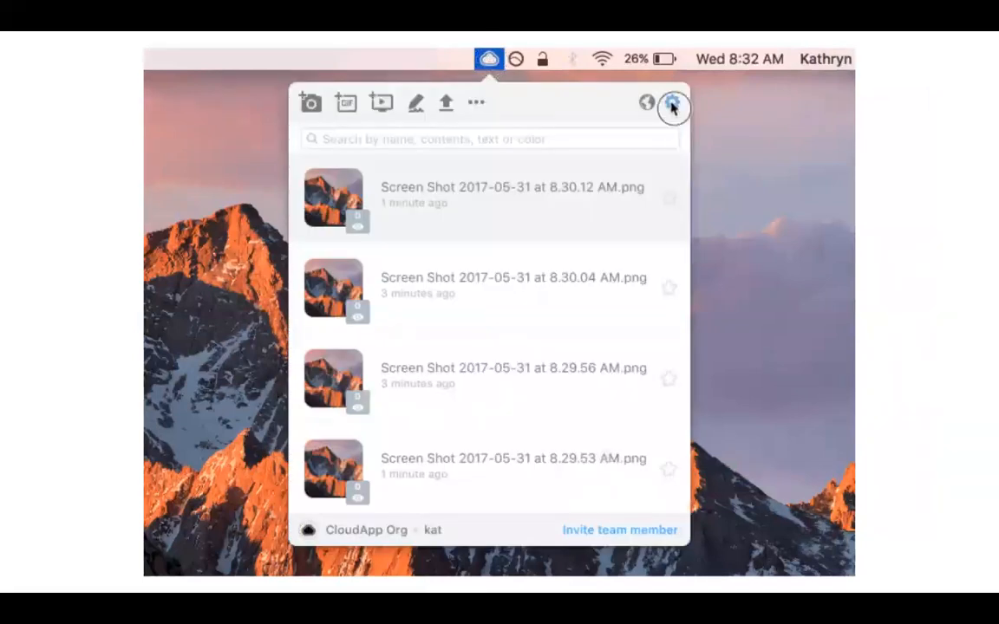
# - Review the Share, Direct and Download link types in Preferences, then close everything
pyautogui.click(671, 105)
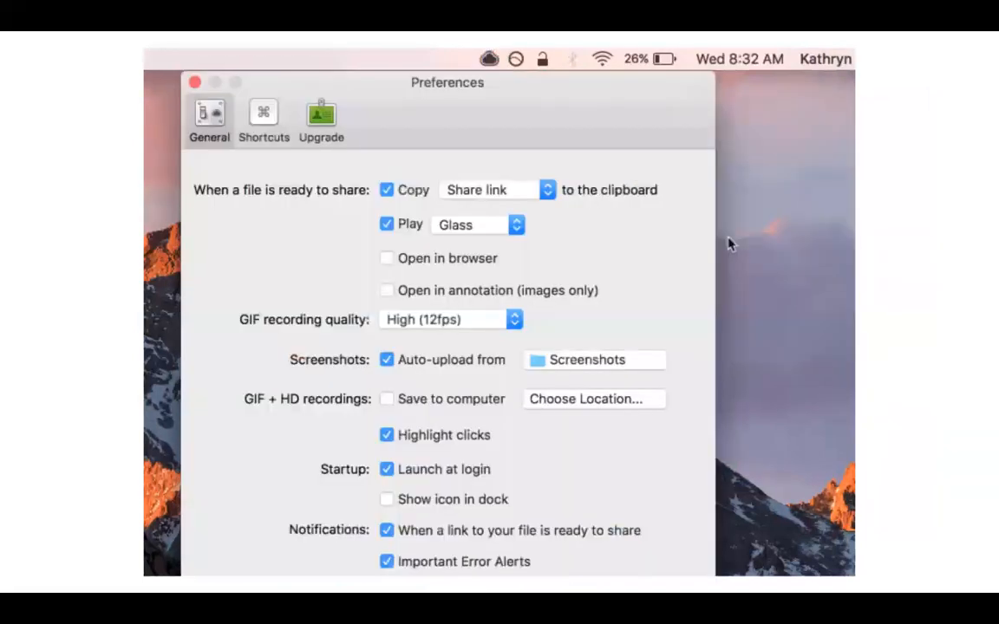
pyautogui.click(485, 189)
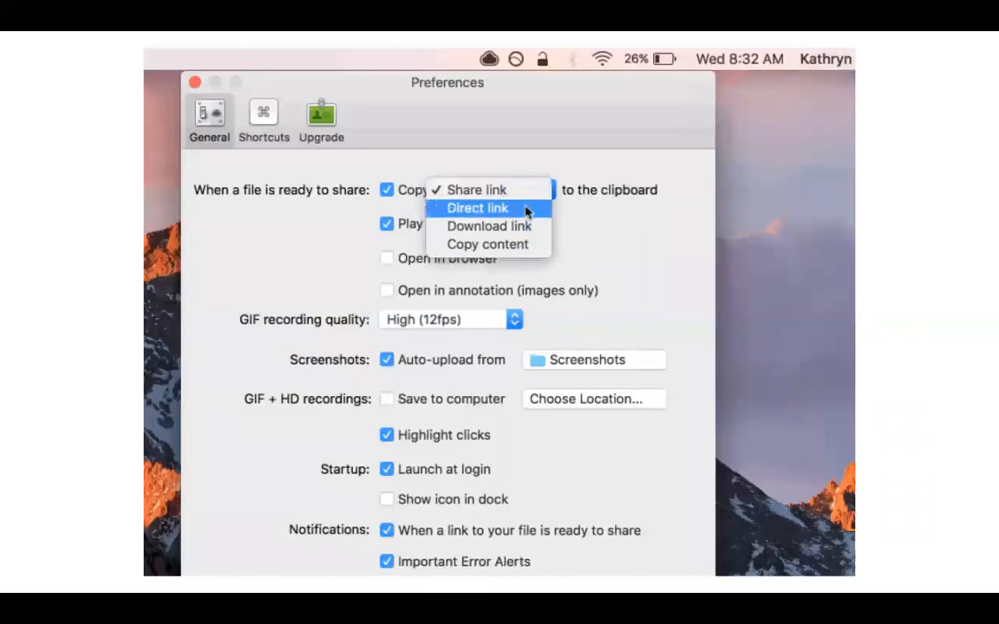
pyautogui.moveTo(489, 244)
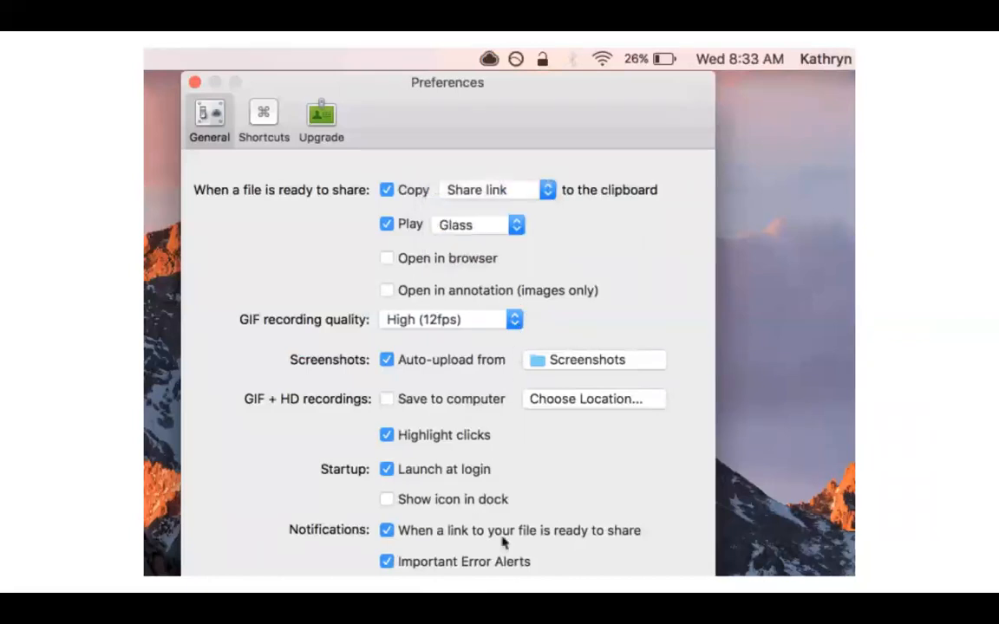
pyautogui.click(489, 59)
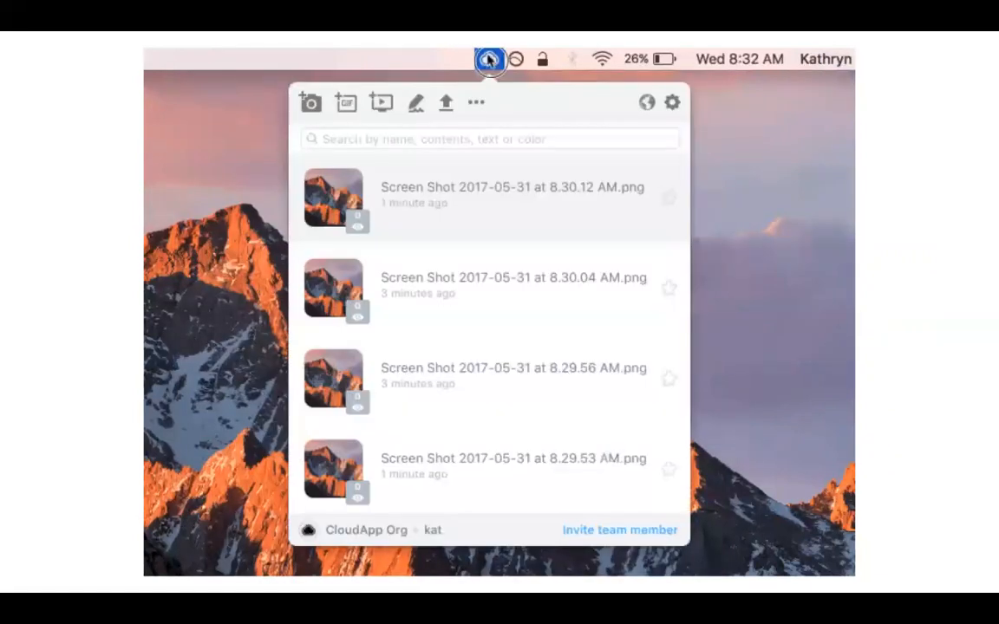
pyautogui.click(672, 101)
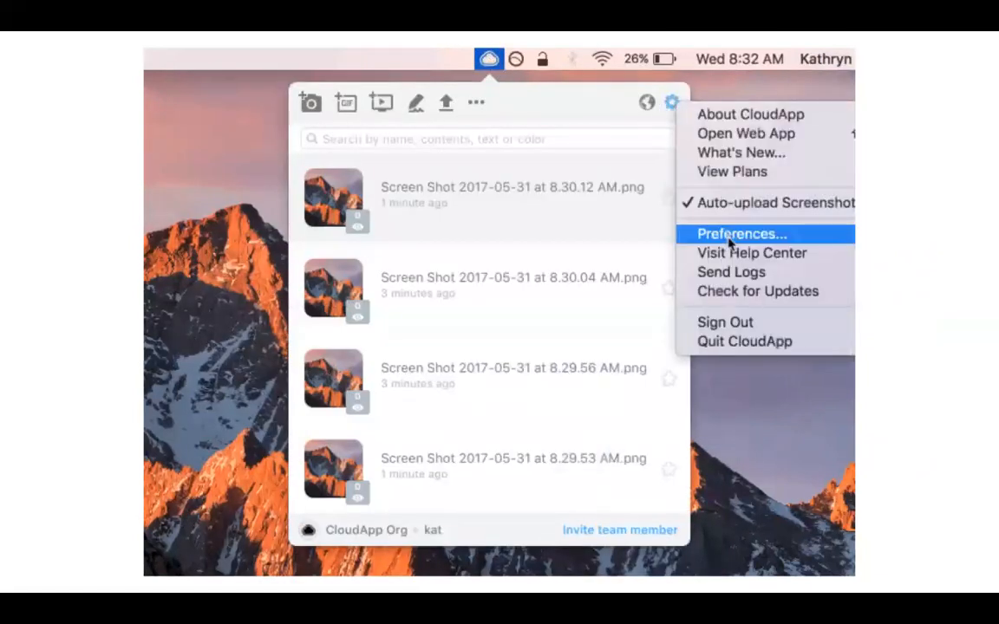
pyautogui.click(741, 234)
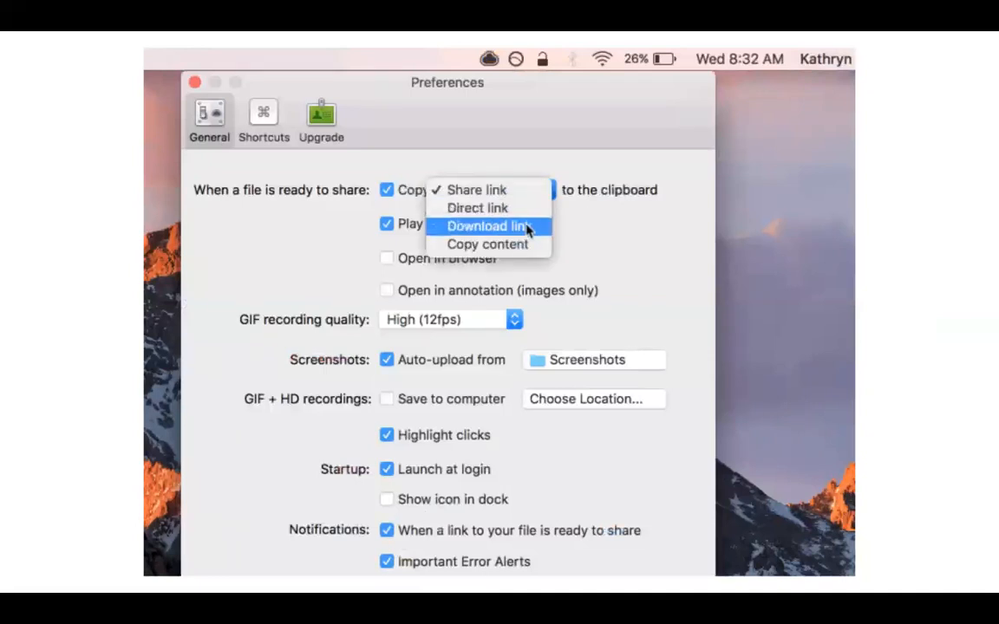
pyautogui.moveTo(512, 249)
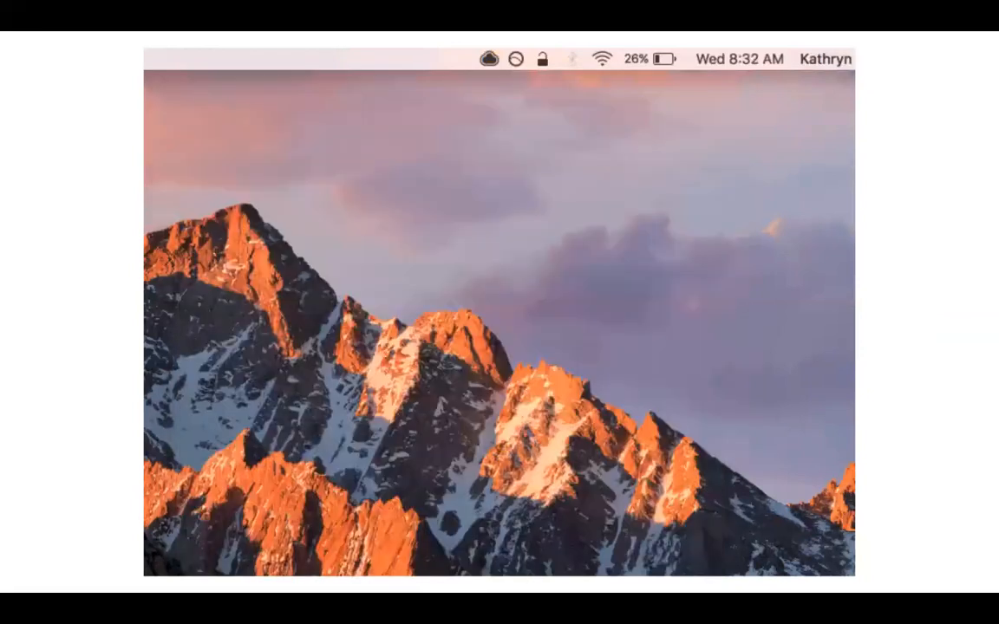
pyautogui.click(486, 59)
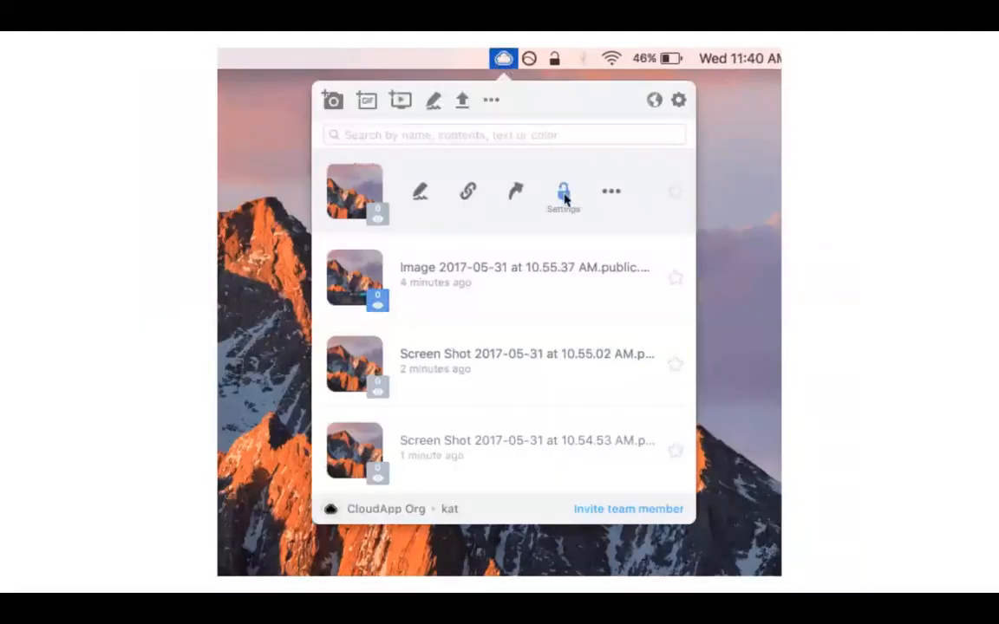
# - Open the newest recording's lock Share settings and list its Expires choices, still Never
pyautogui.click(562, 191)
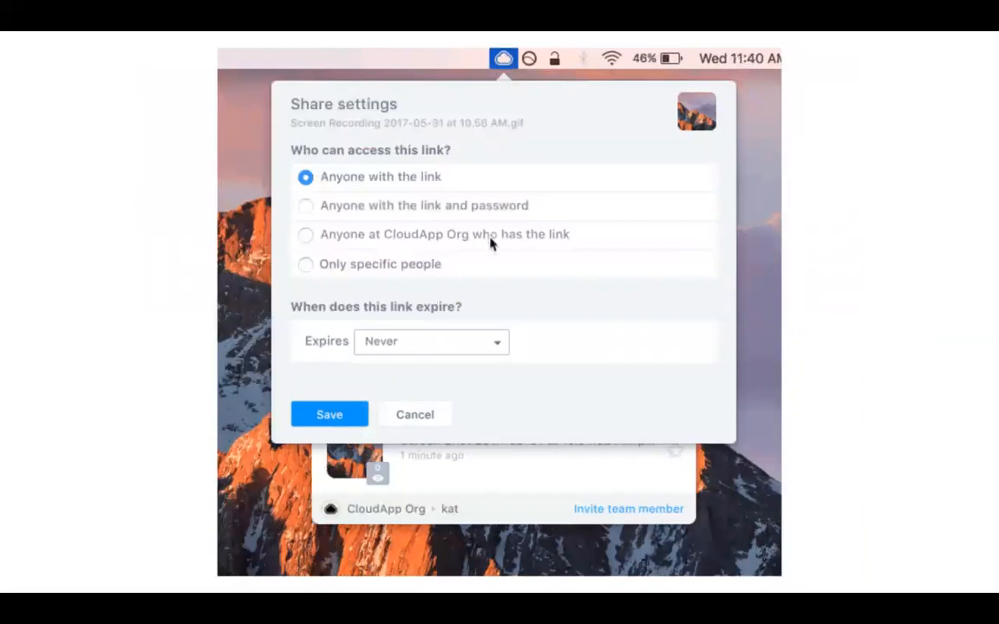
pyautogui.click(431, 342)
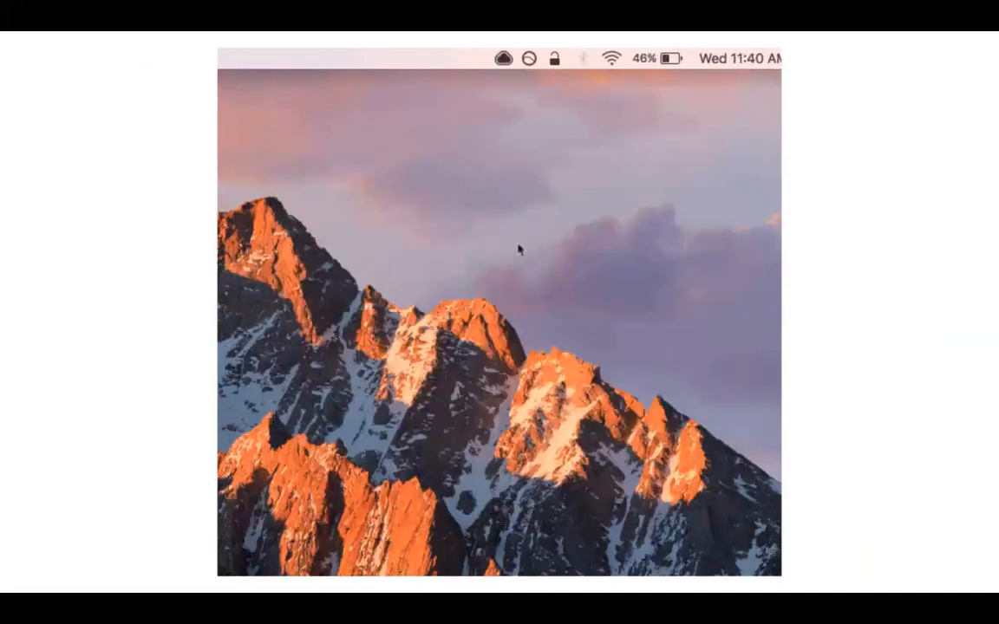
pyautogui.click(502, 58)
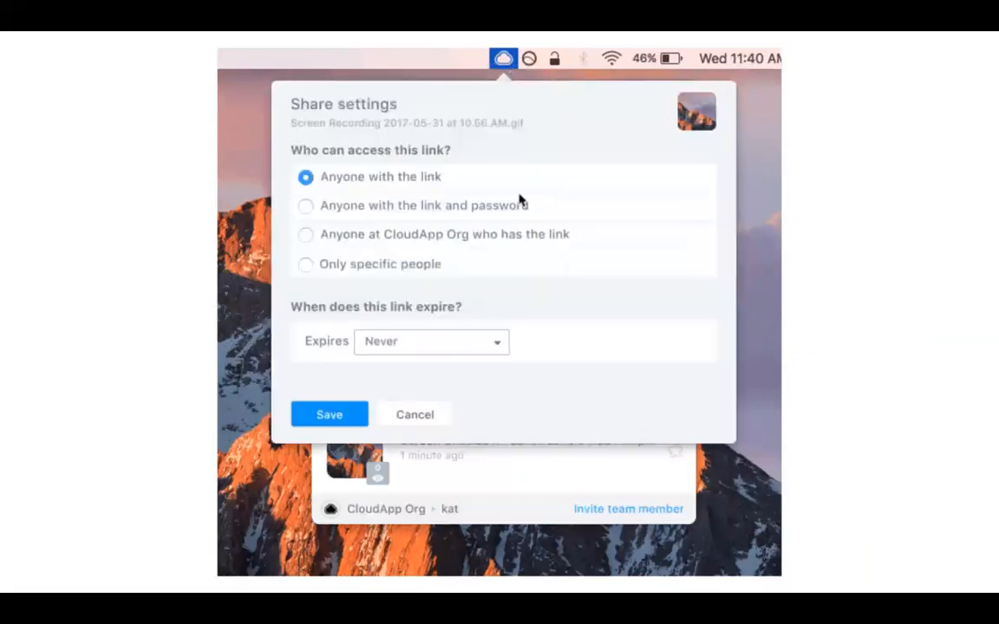
pyautogui.moveTo(491, 268)
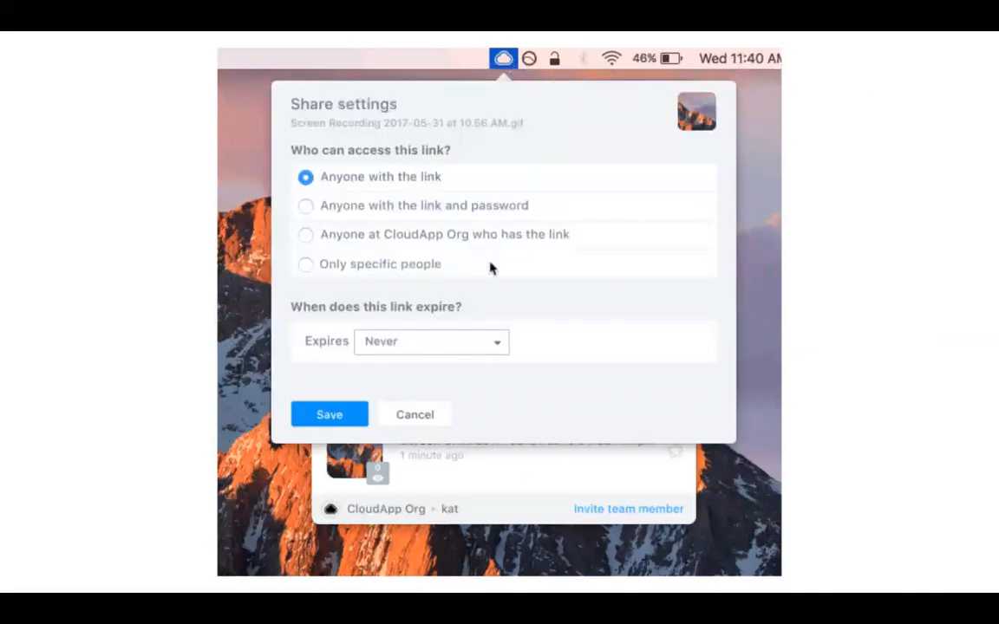
pyautogui.click(431, 341)
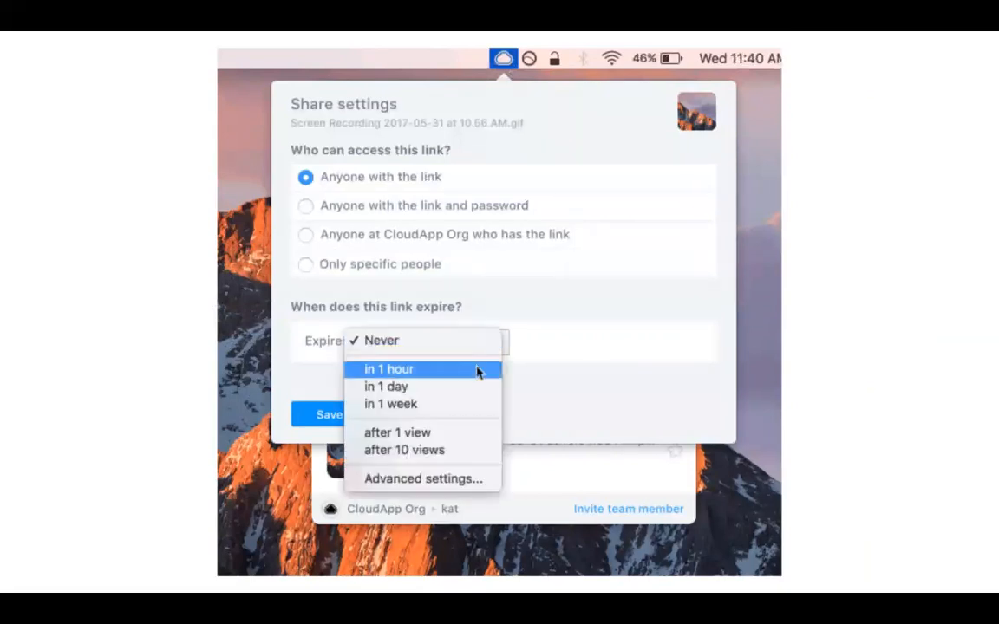
pyautogui.moveTo(477, 445)
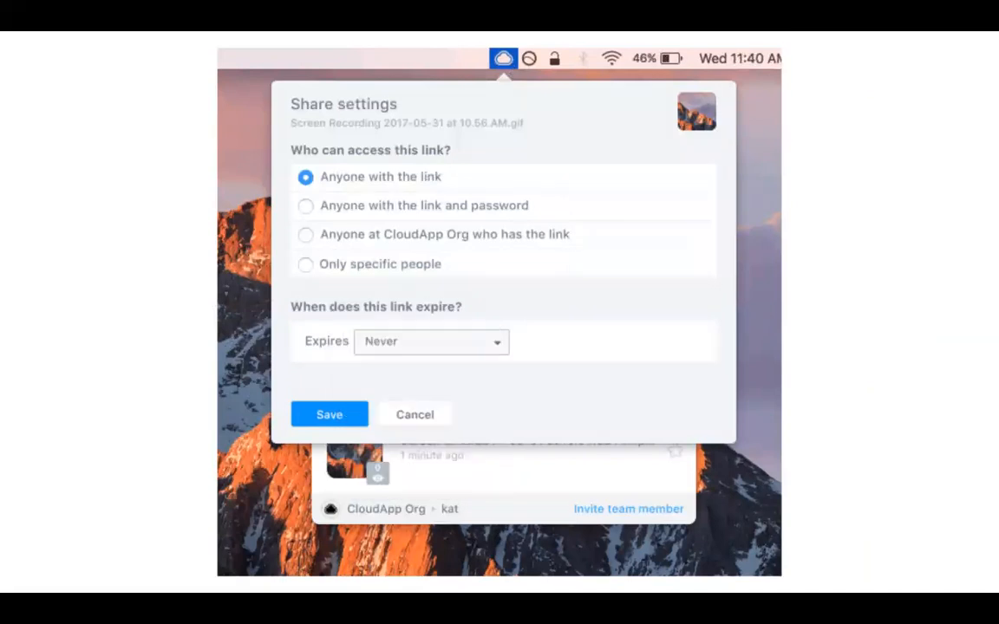
pyautogui.click(414, 414)
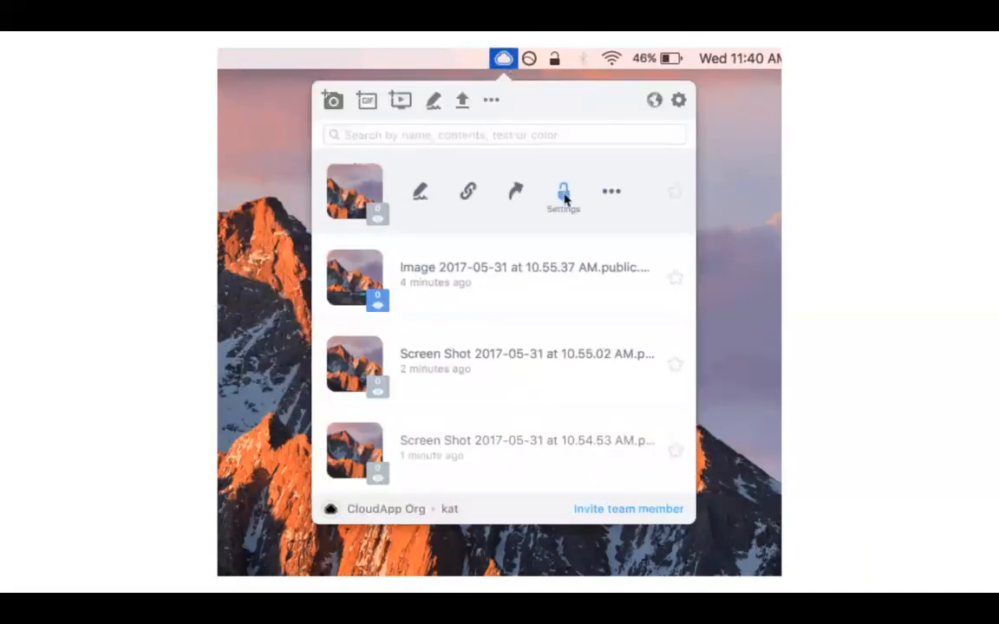
pyautogui.click(563, 190)
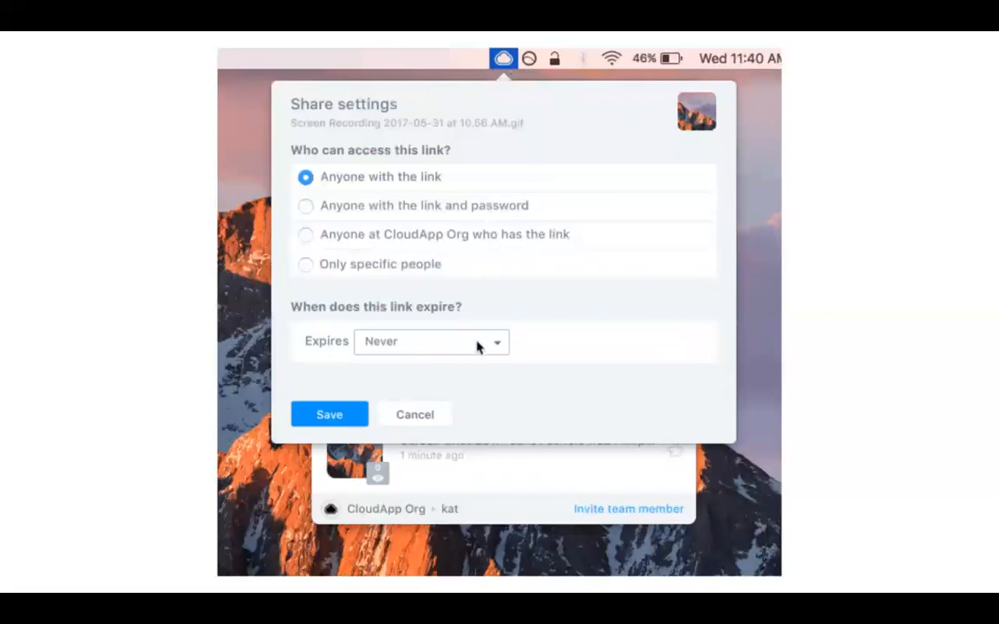
pyautogui.click(431, 342)
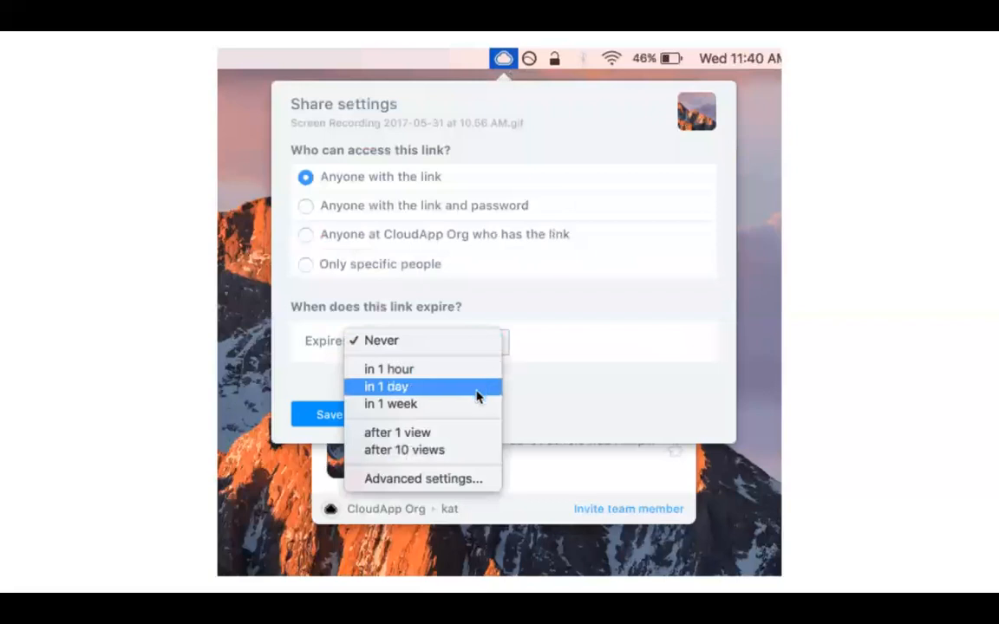
pyautogui.moveTo(478, 477)
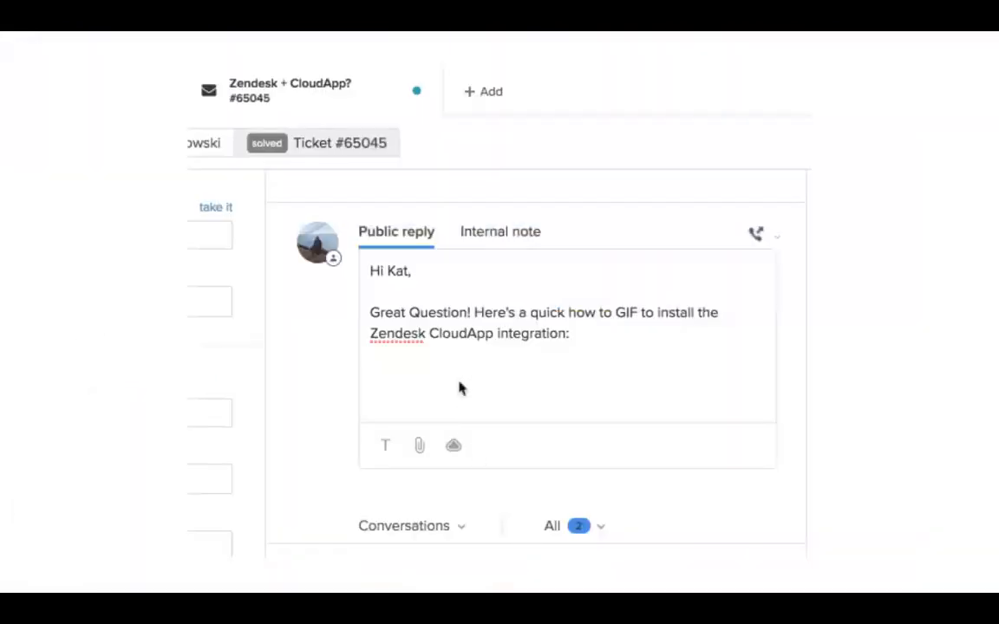
# - Click into ticket #65045's public reply and pick the CloudApp cloud icon
pyautogui.click(451, 446)
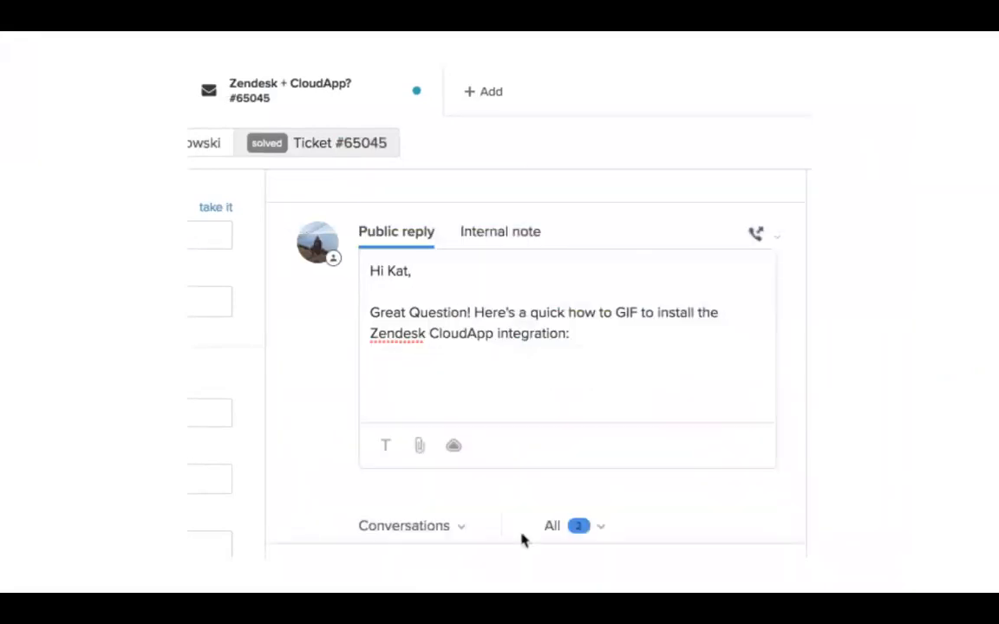
pyautogui.moveTo(453, 446)
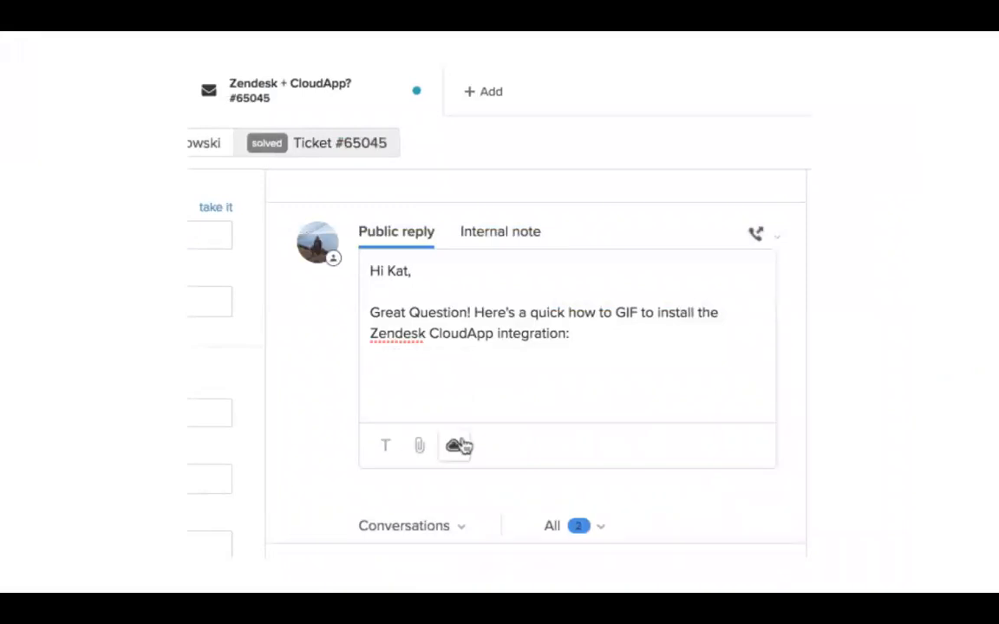
pyautogui.click(453, 445)
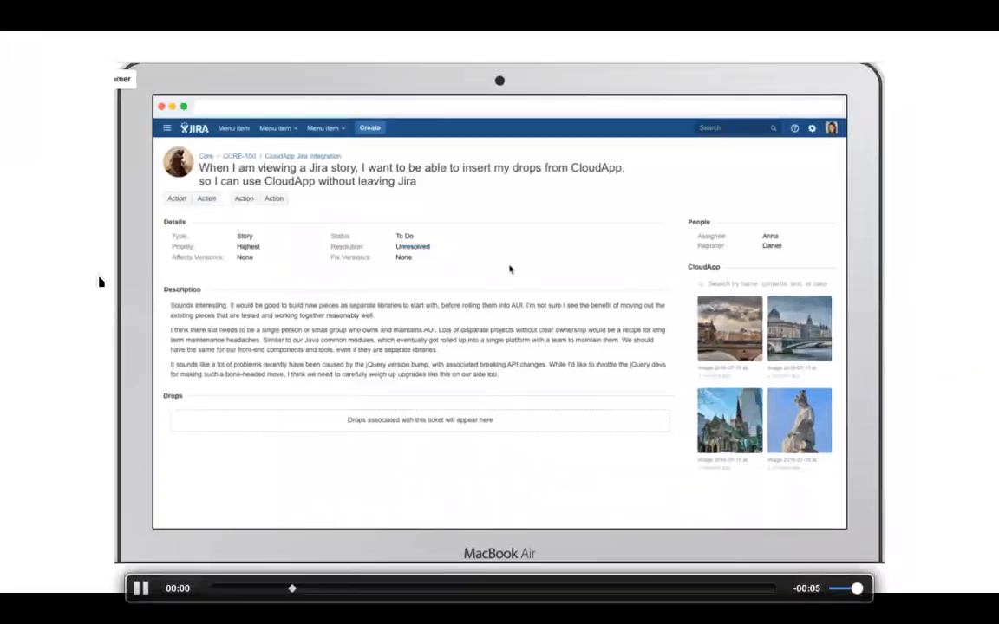
pyautogui.moveTo(729, 329)
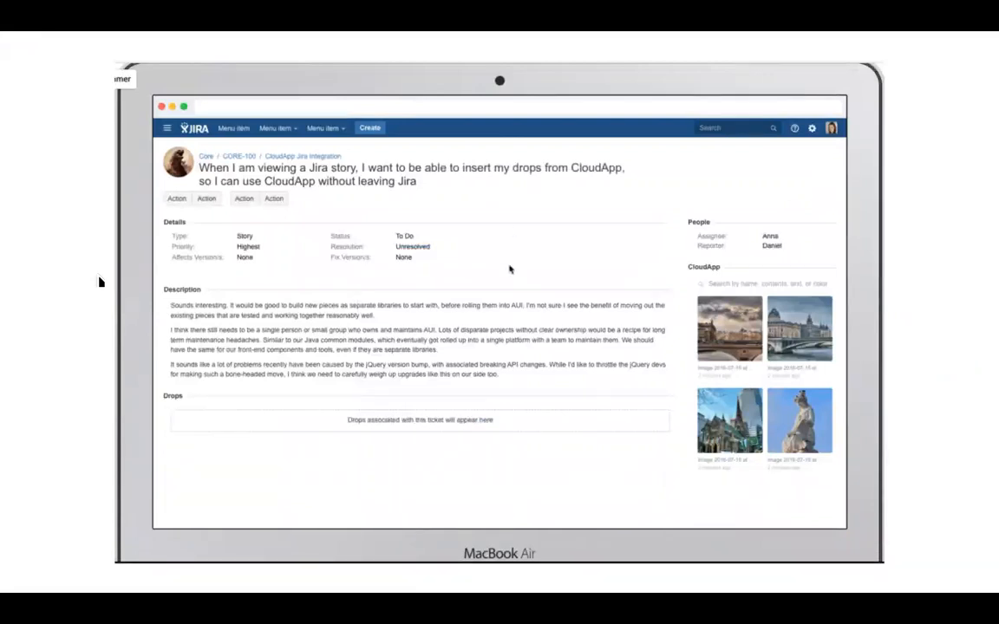
pyautogui.moveTo(729, 328); pyautogui.dragTo(224, 462)
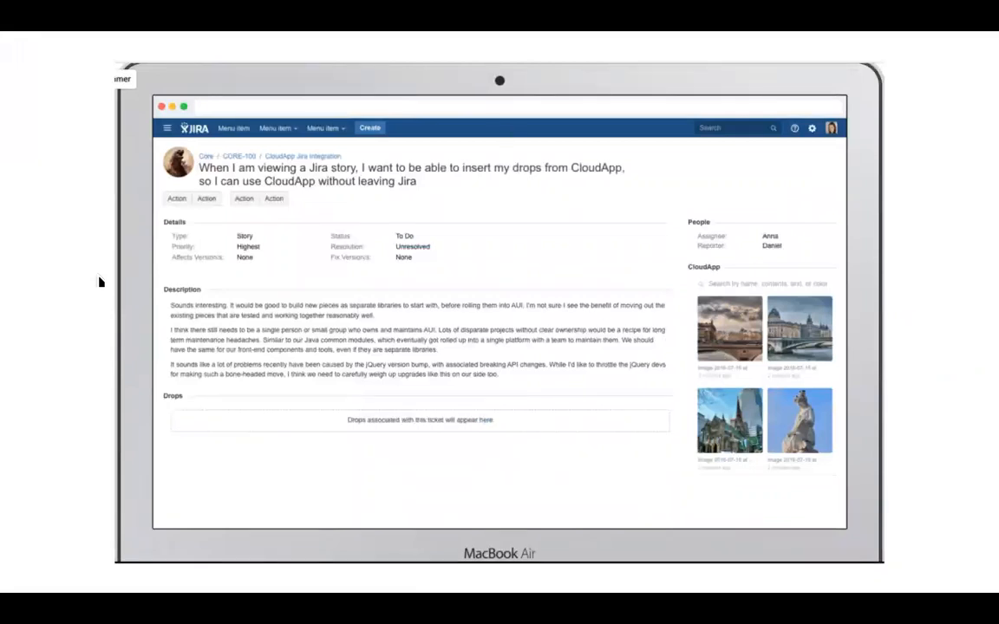
pyautogui.moveTo(699, 380)
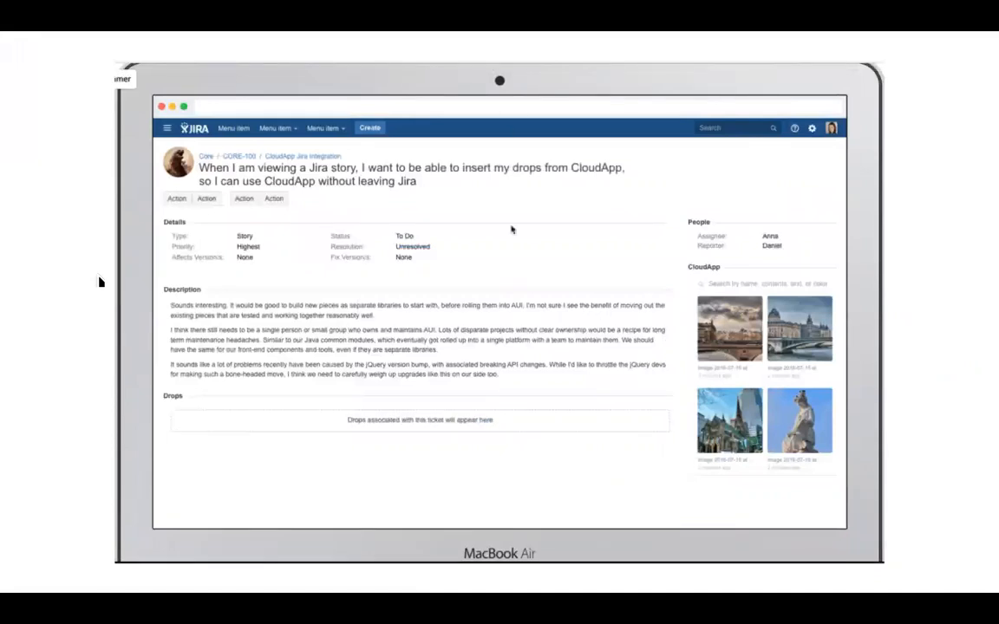
pyautogui.moveTo(729, 327); pyautogui.dragTo(223, 459)
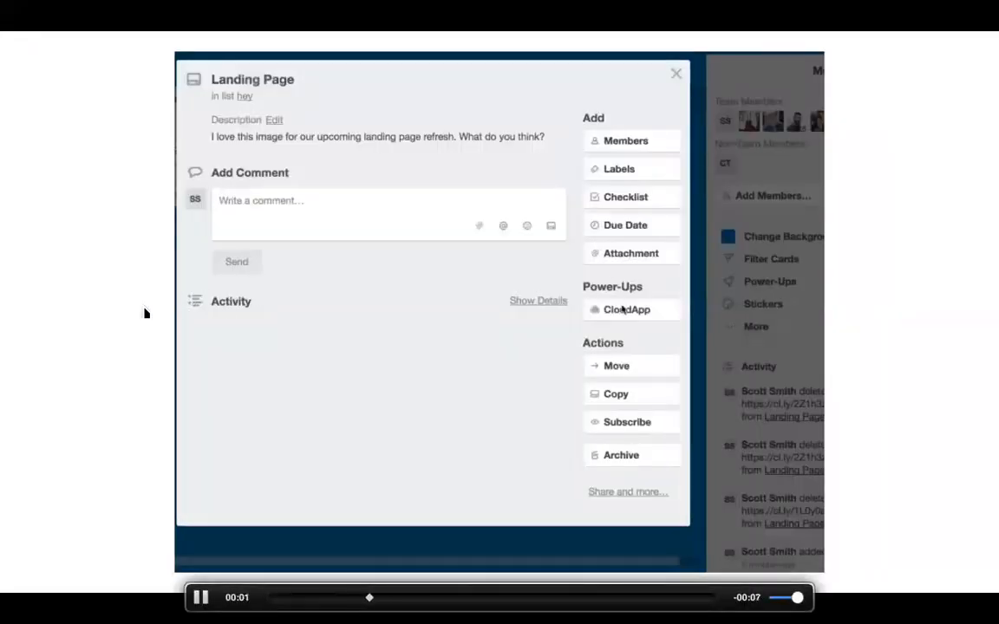
pyautogui.click(626, 309)
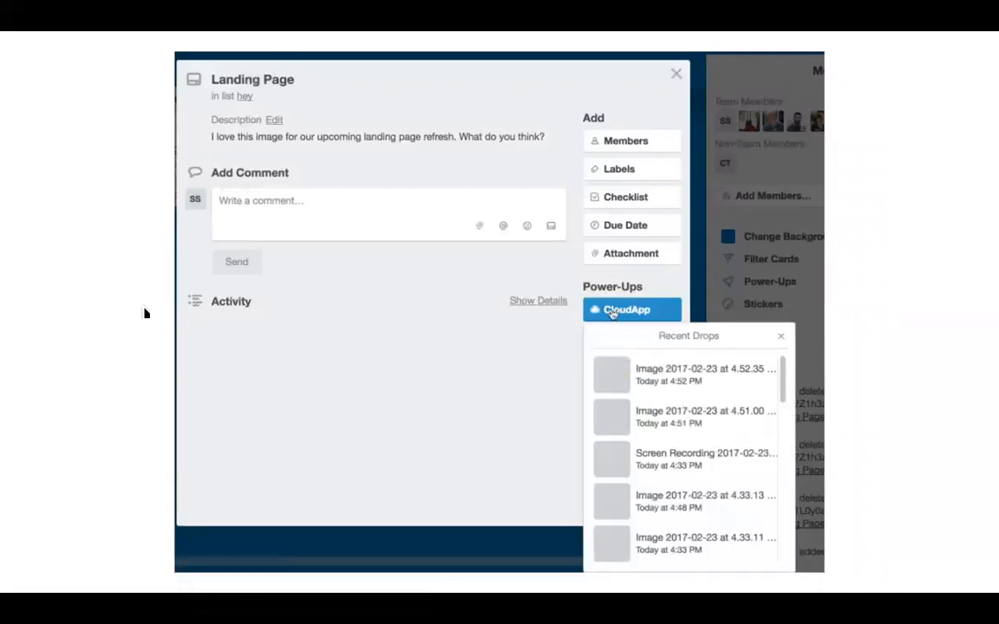
pyautogui.click(688, 373)
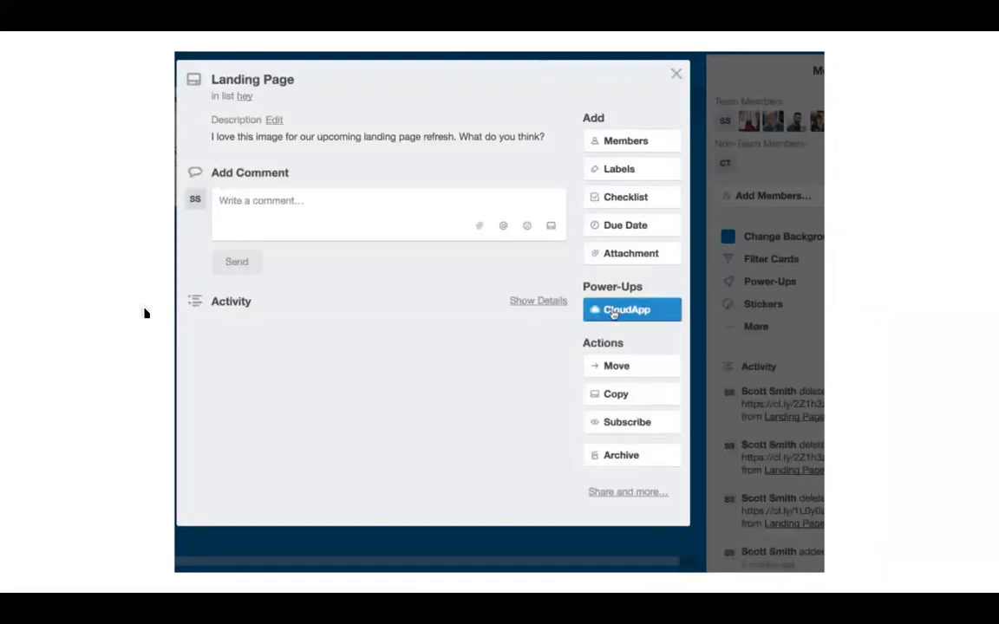
pyautogui.click(631, 309)
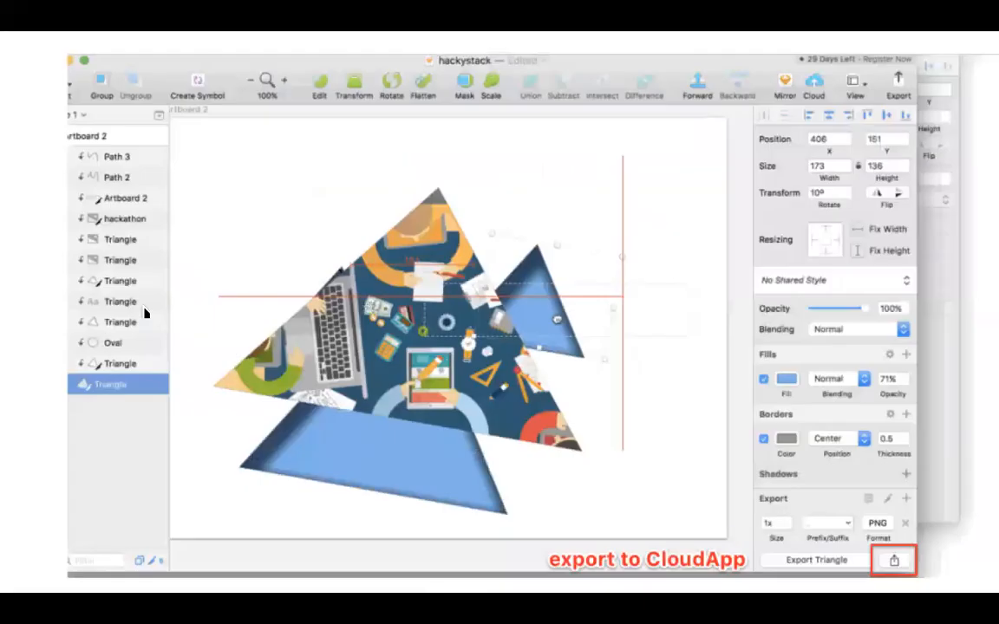
# - Move the small blue triangle down-right and share it to CloudApp
pyautogui.moveTo(555, 321); pyautogui.dragTo(598, 421)
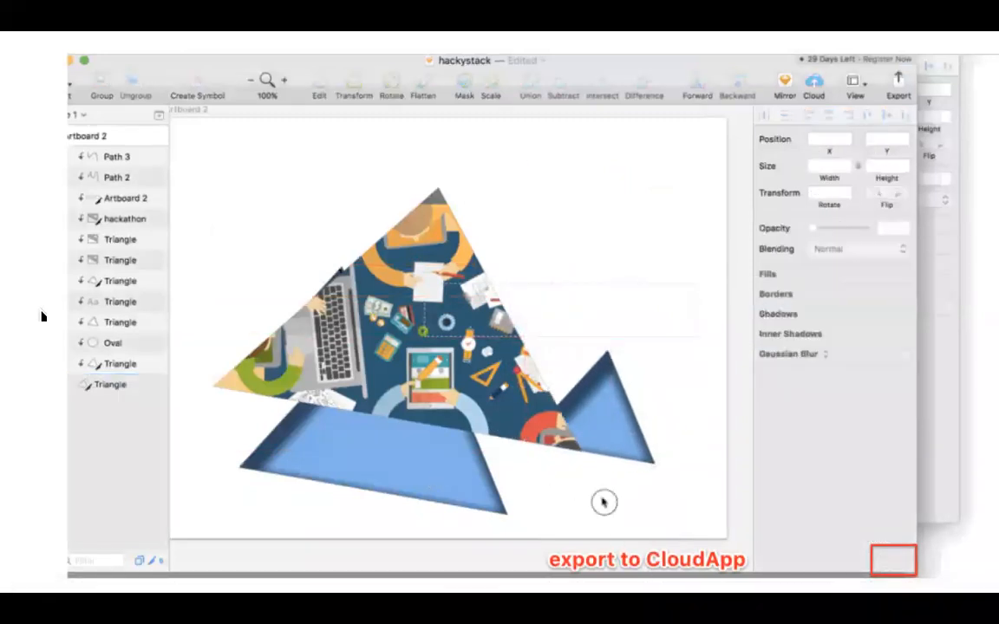
pyautogui.click(891, 561)
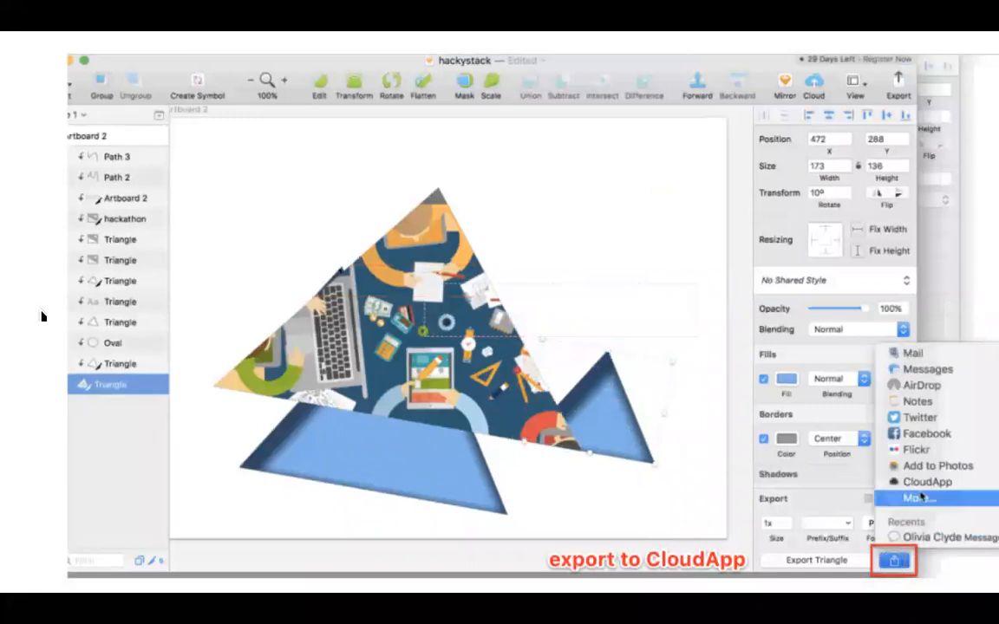
pyautogui.click(926, 481)
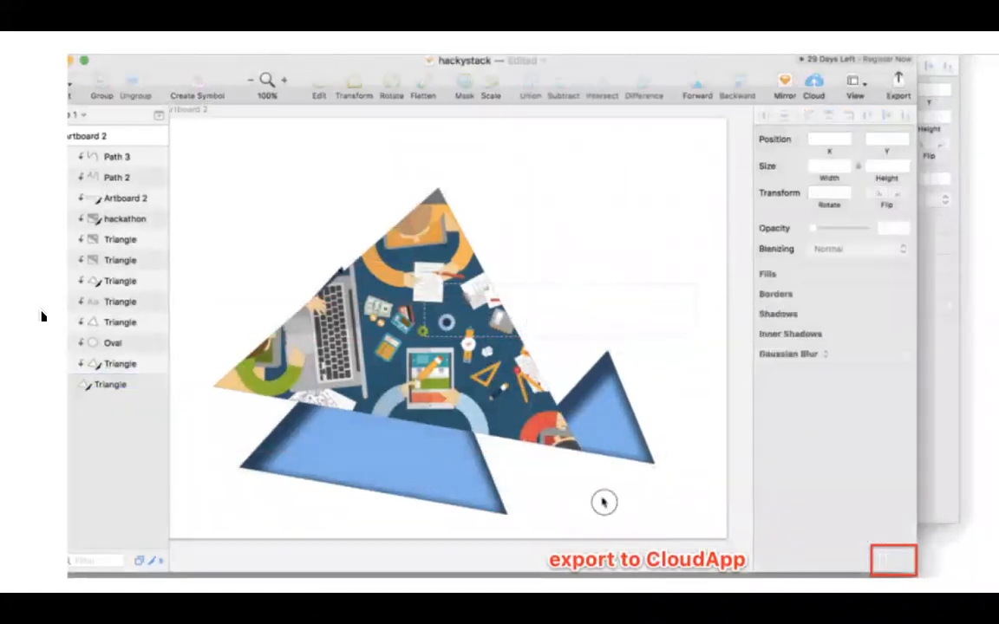
pyautogui.click(891, 560)
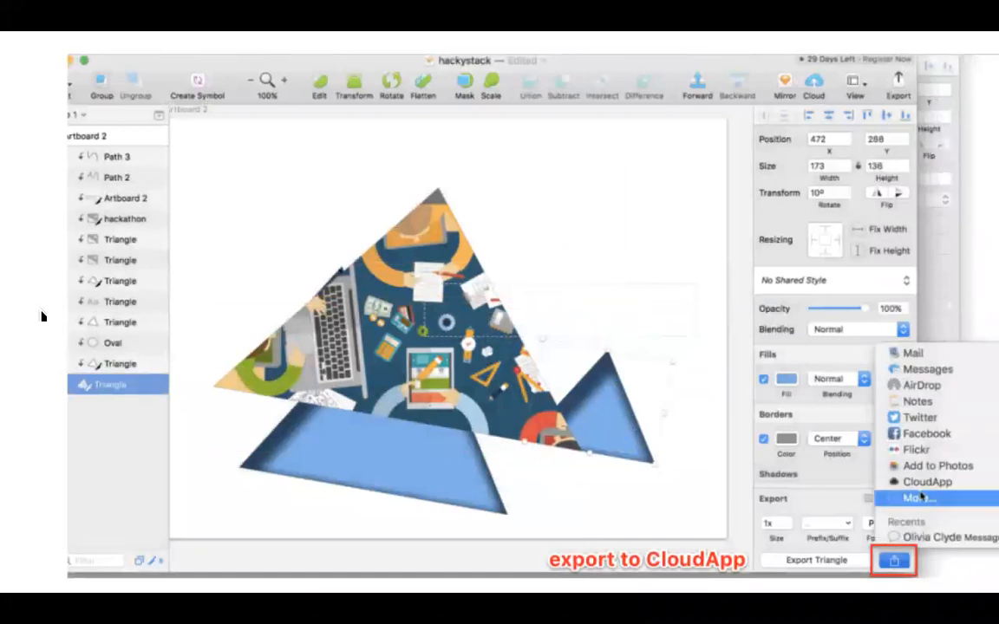
pyautogui.click(927, 482)
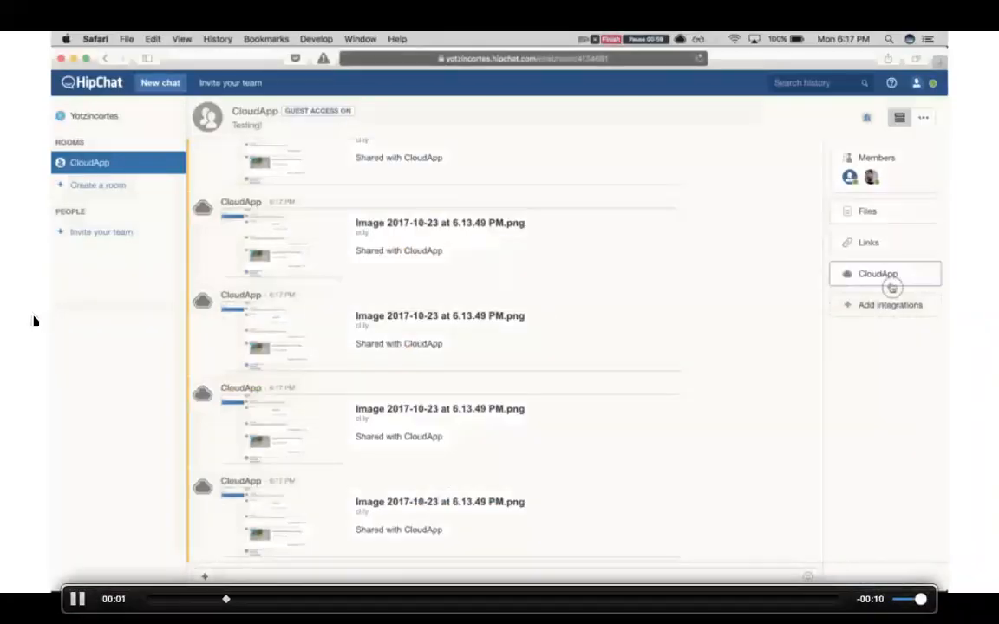
# - Open the CloudApp drops panel in the HipChat room and choose Add Drop
pyautogui.click(882, 274)
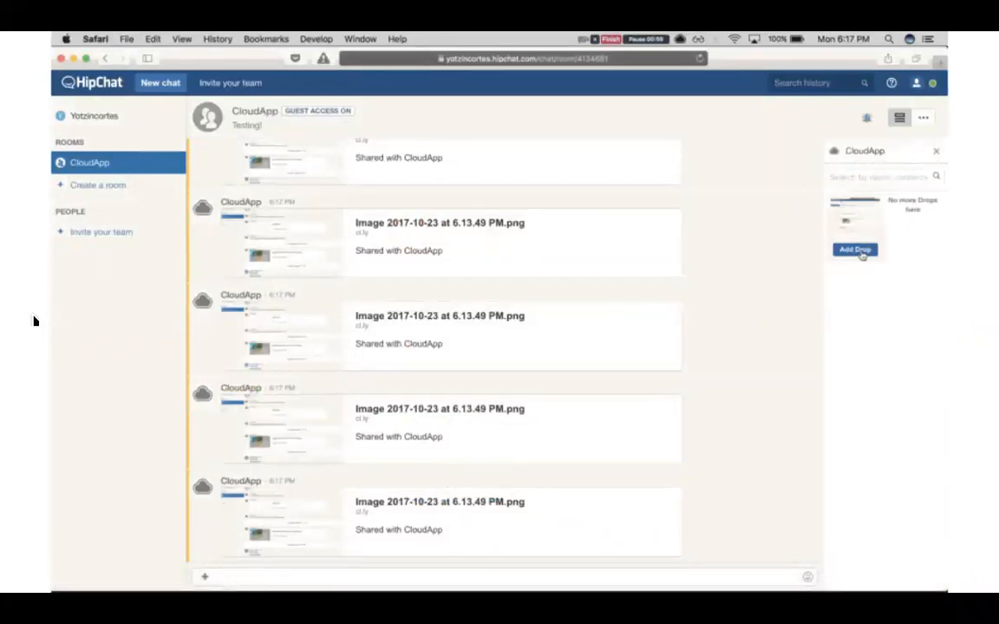
pyautogui.click(863, 249)
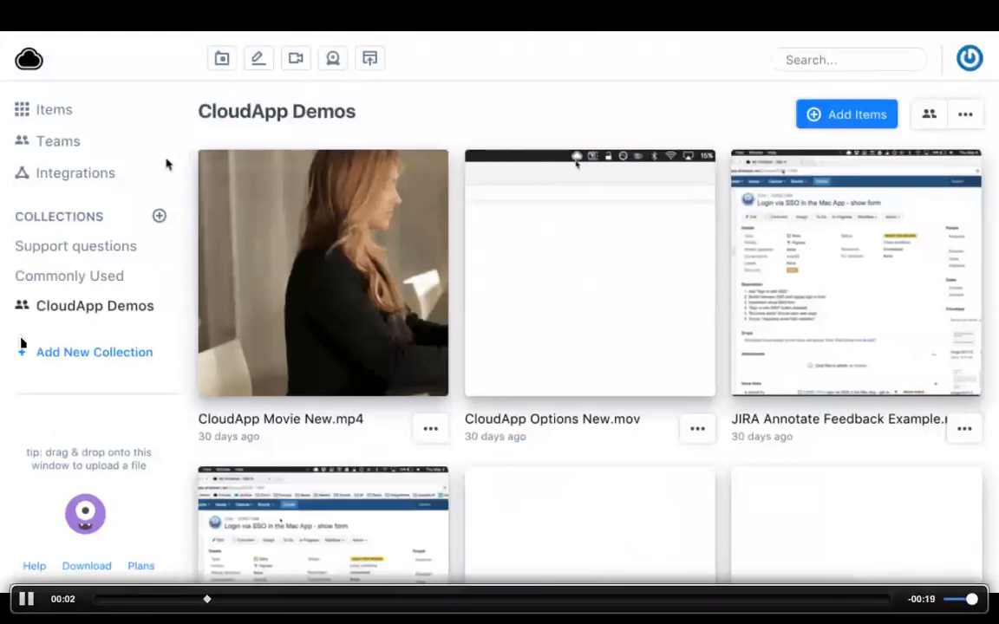
pyautogui.moveTo(95, 241)
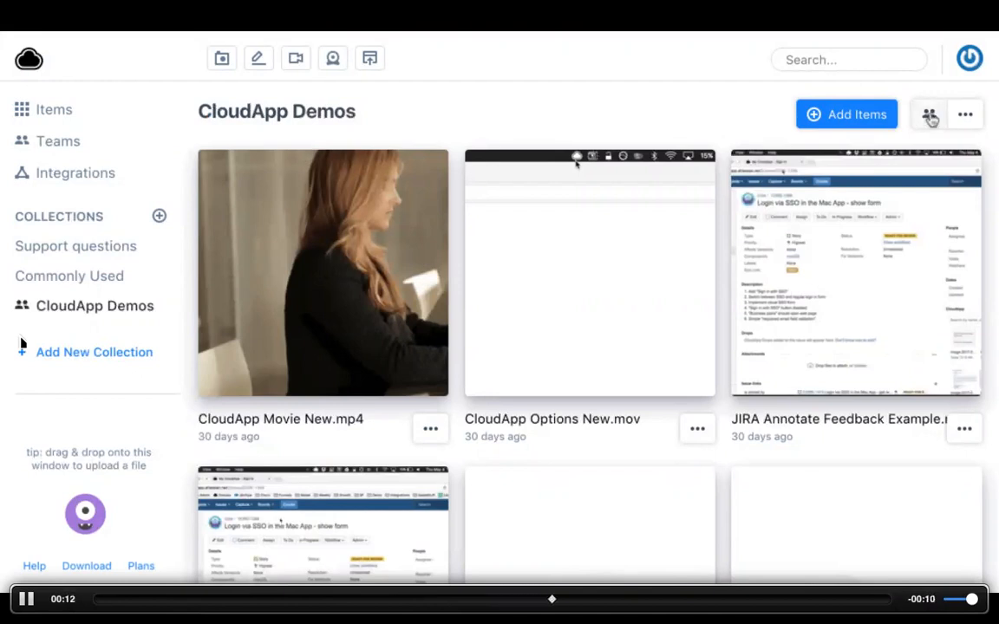
# - Open the CloudApp Demos collaborator settings, restricted to invited people, then reopen them
pyautogui.click(929, 113)
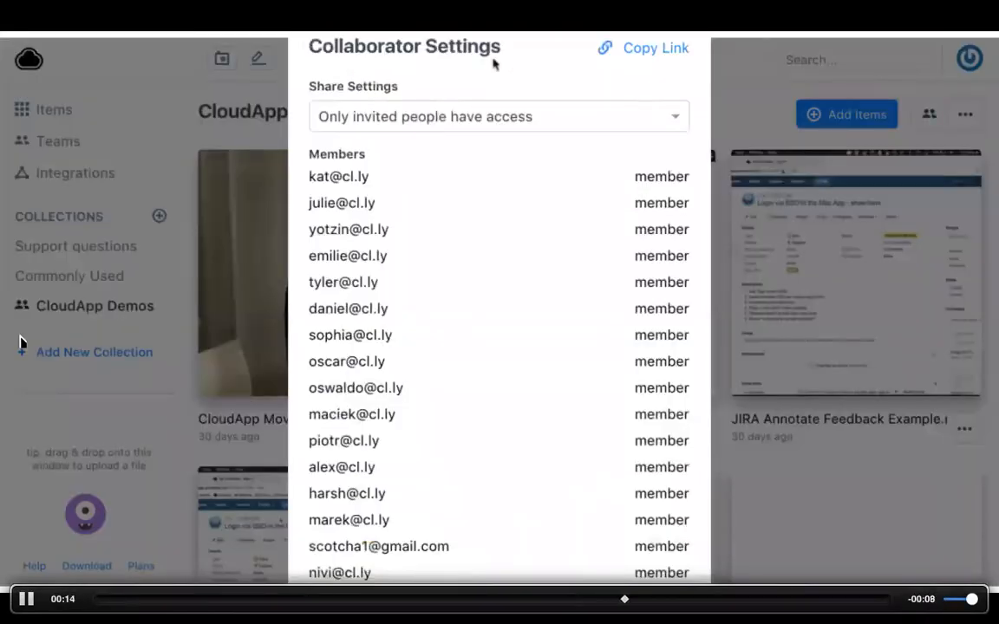
pyautogui.moveTo(503, 302)
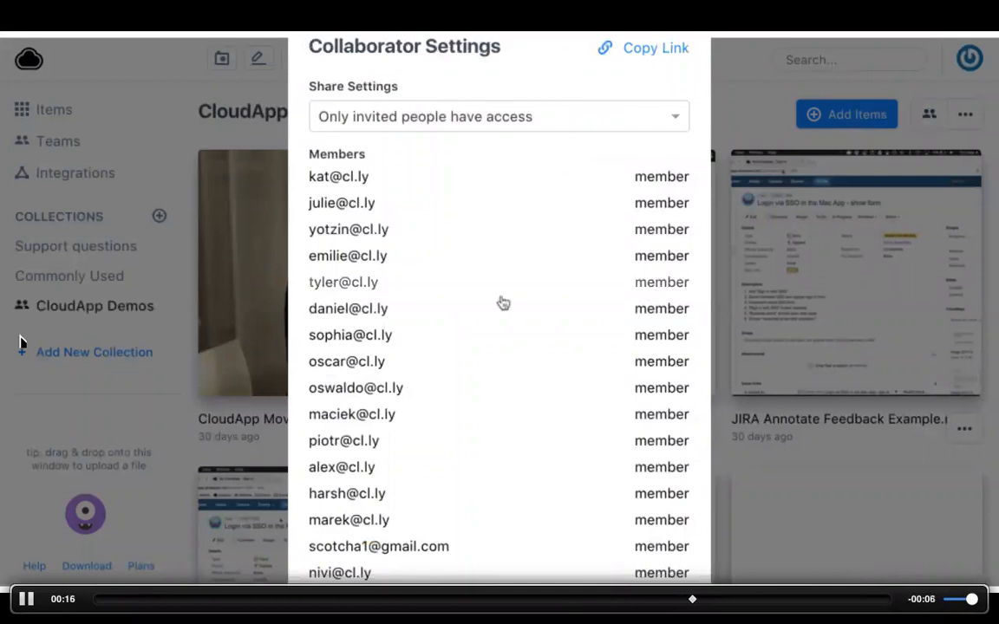
pyautogui.moveTo(676, 150)
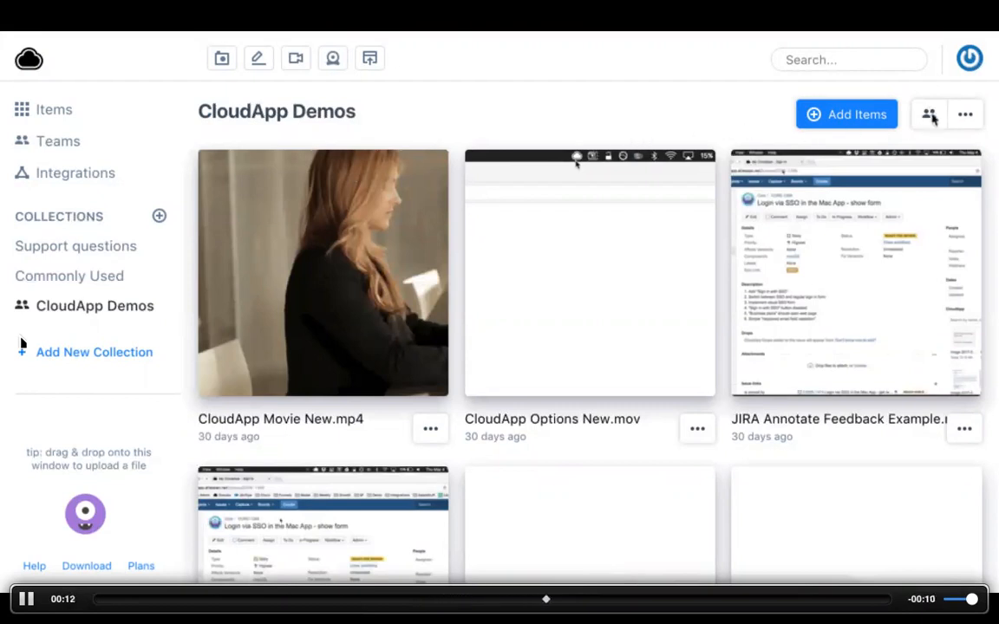
pyautogui.click(930, 113)
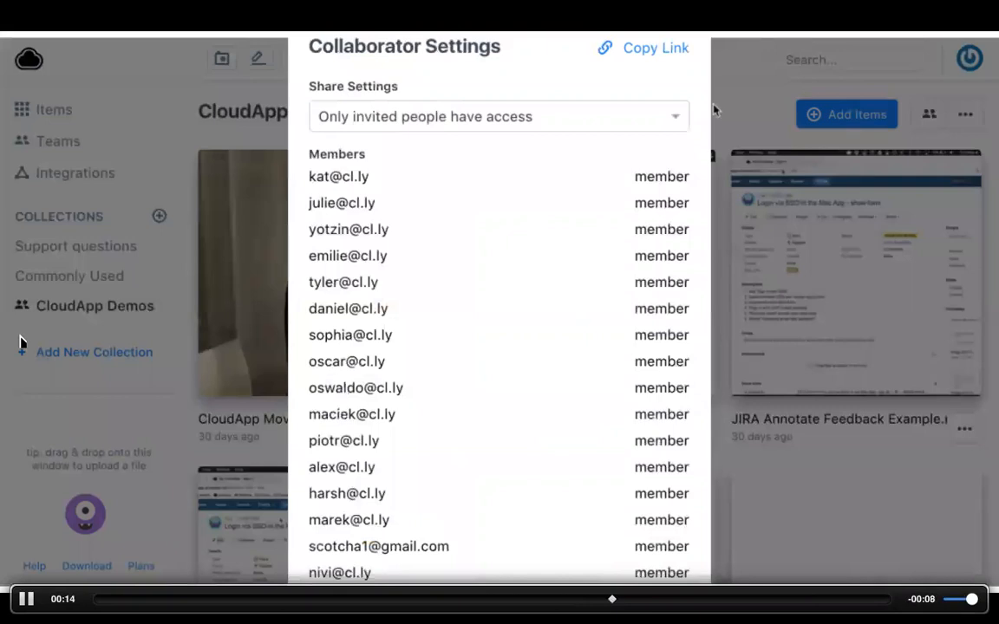
pyautogui.moveTo(469, 242)
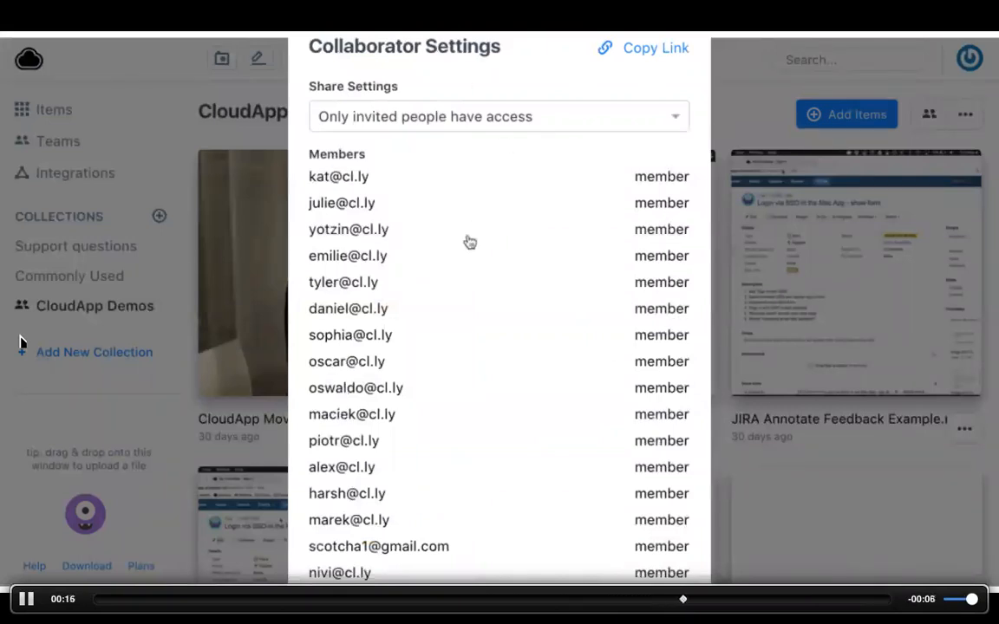
pyautogui.moveTo(622, 182)
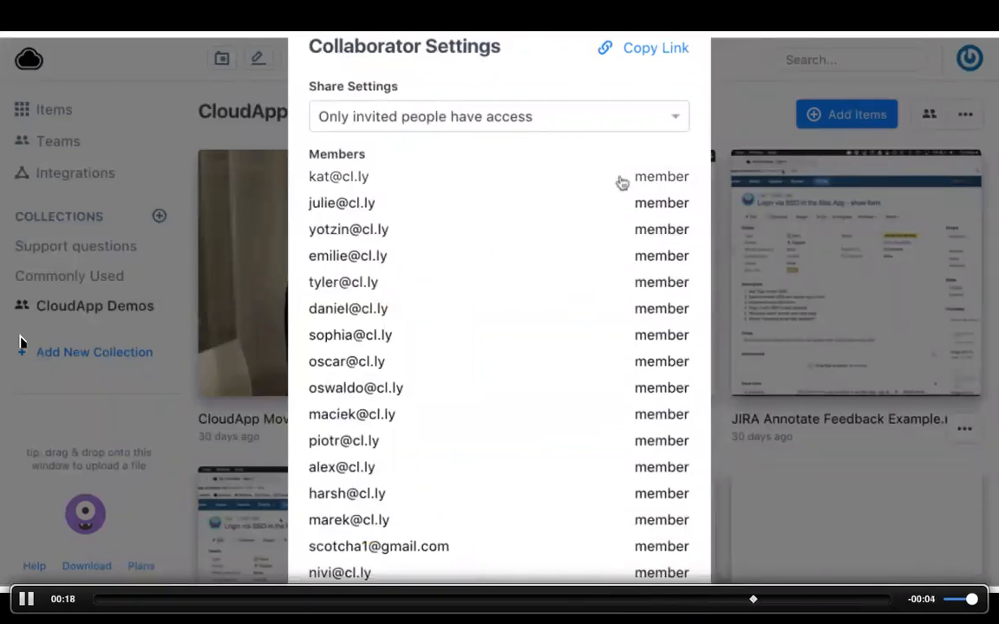